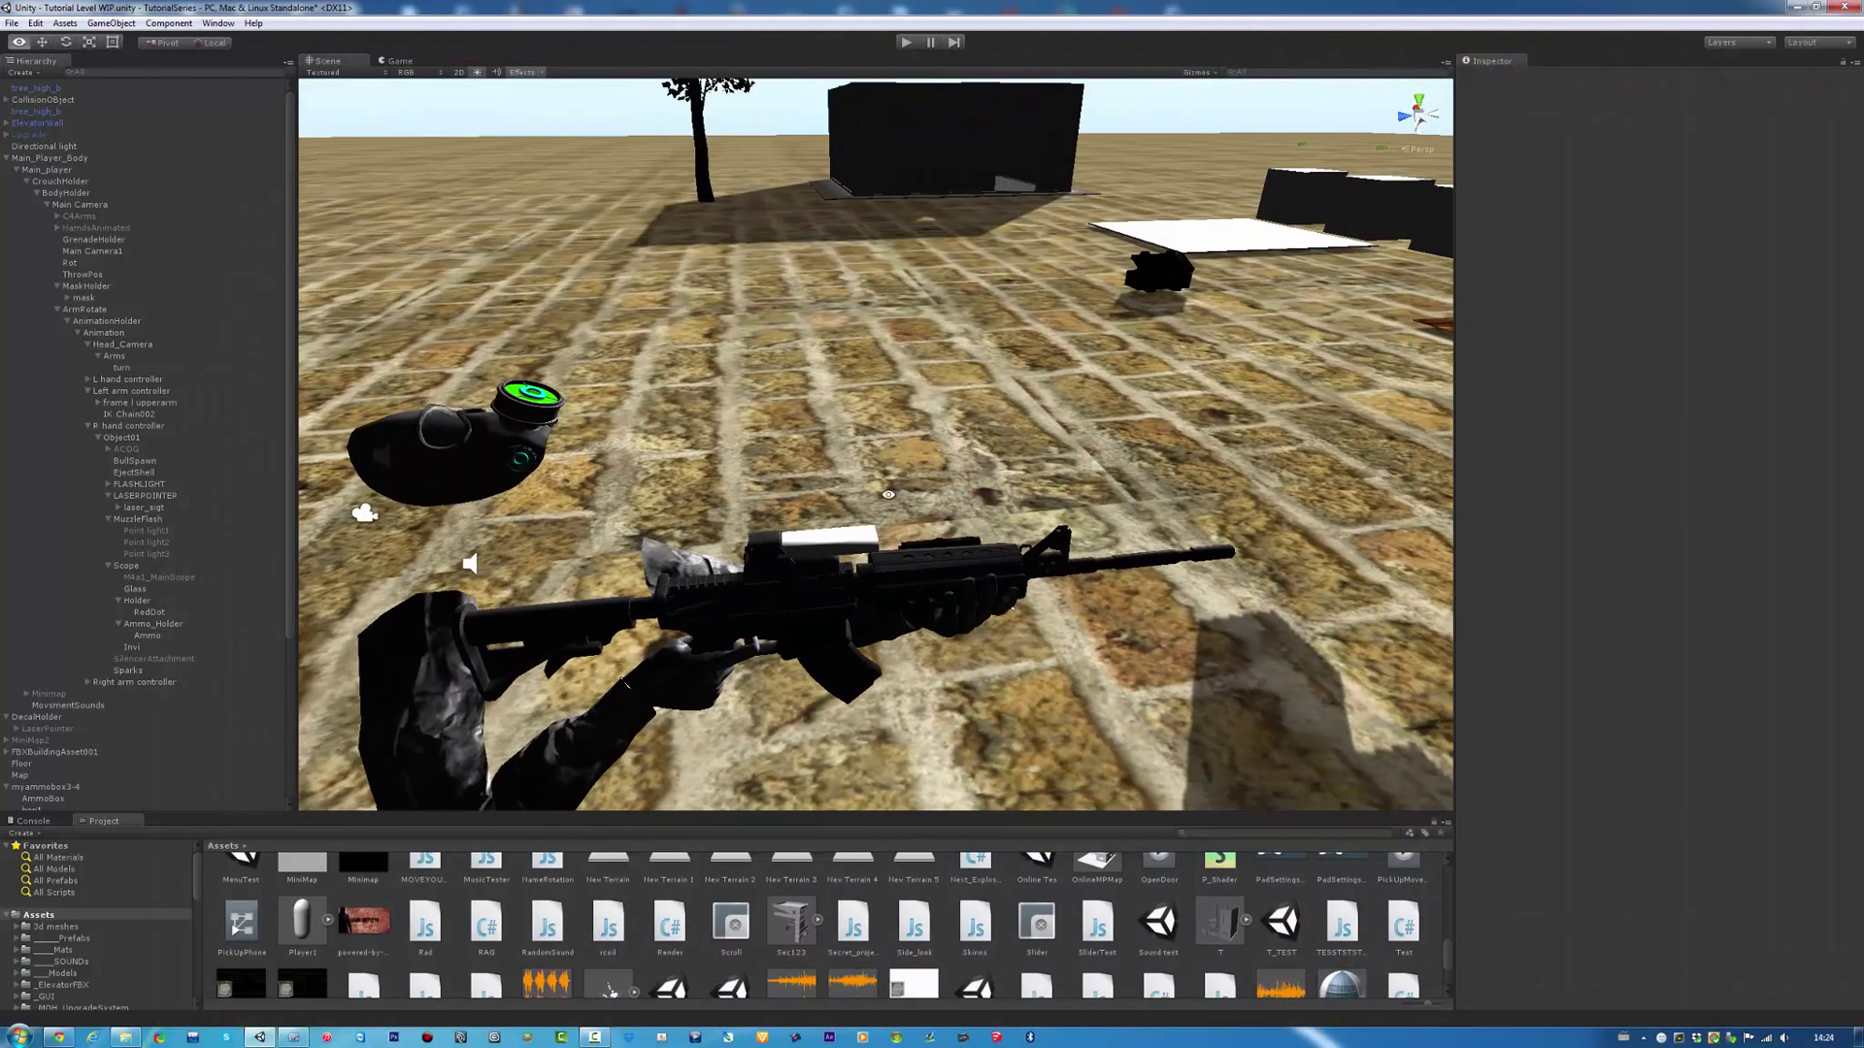
# Step: Select the white masking block (Dot) over the rifle's sight to inspect its mesh and material
pyautogui.click(130, 649)
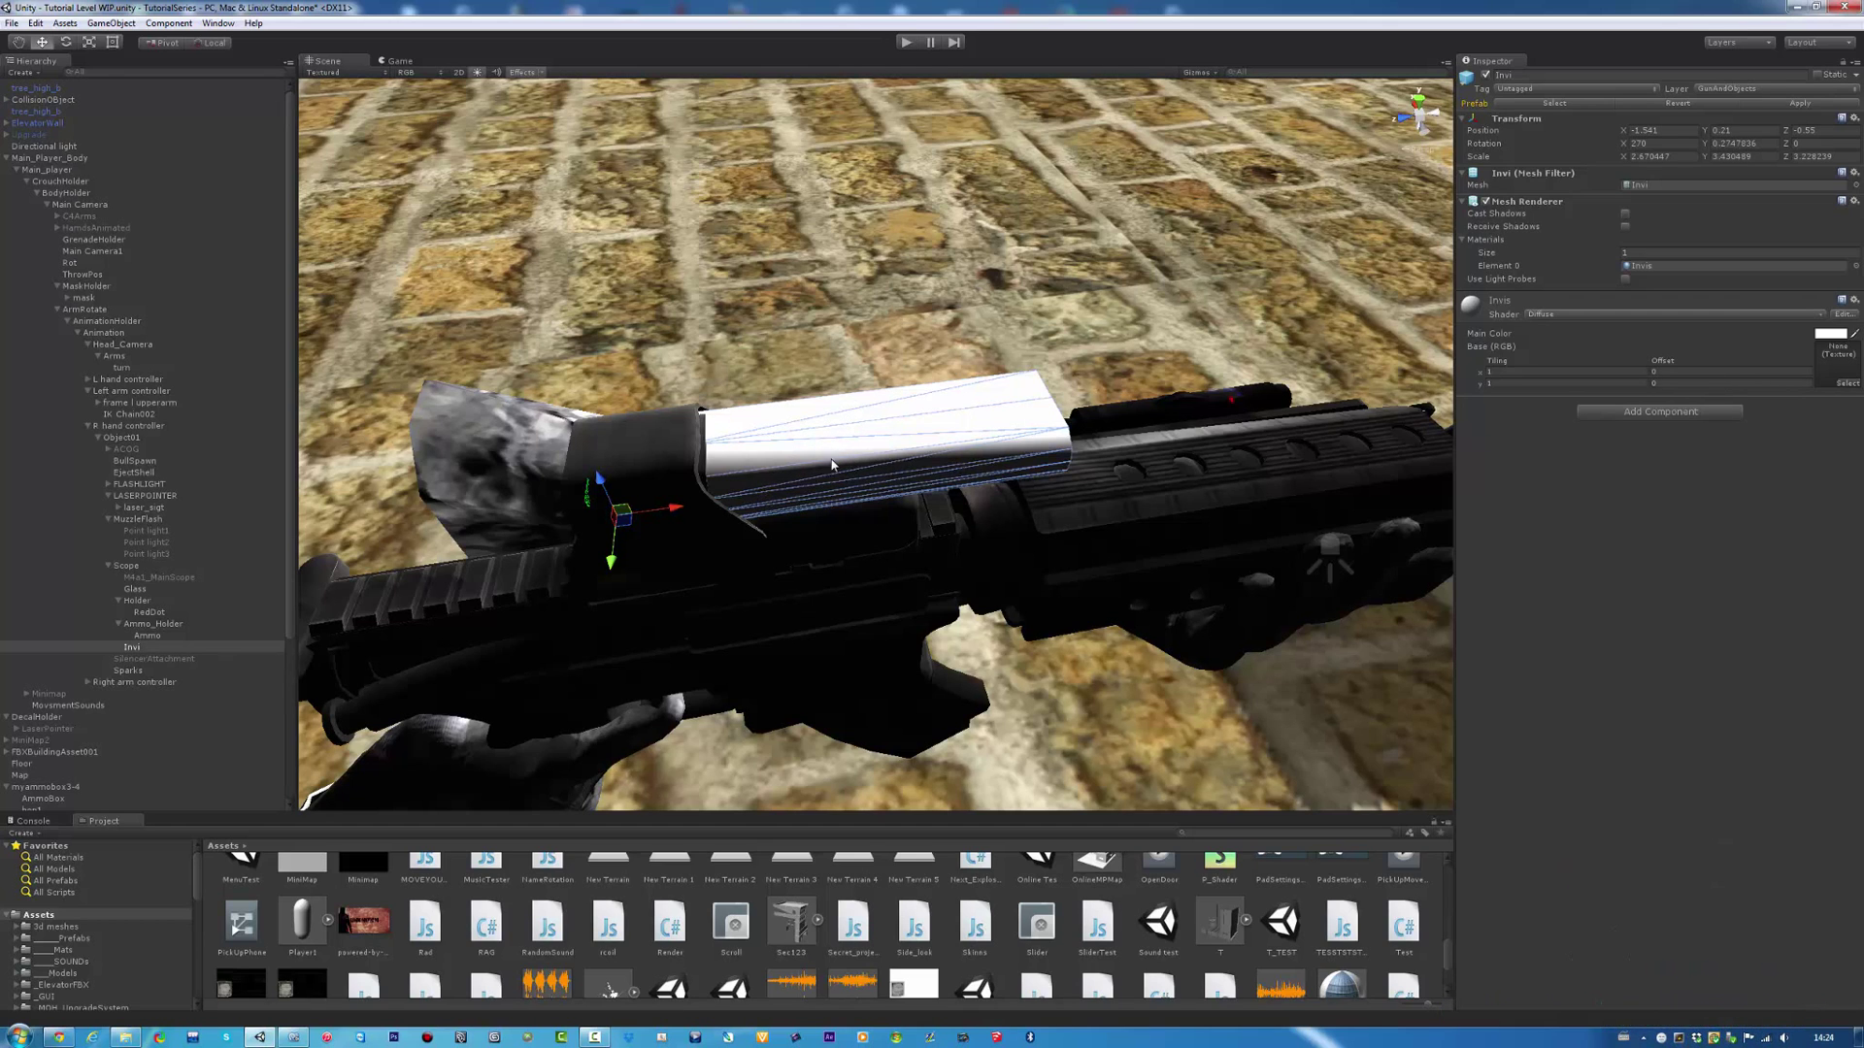
# Step: Inspect the LASERPOINTER object, then the sight's Holder object with only a transform
pyautogui.click(145, 495)
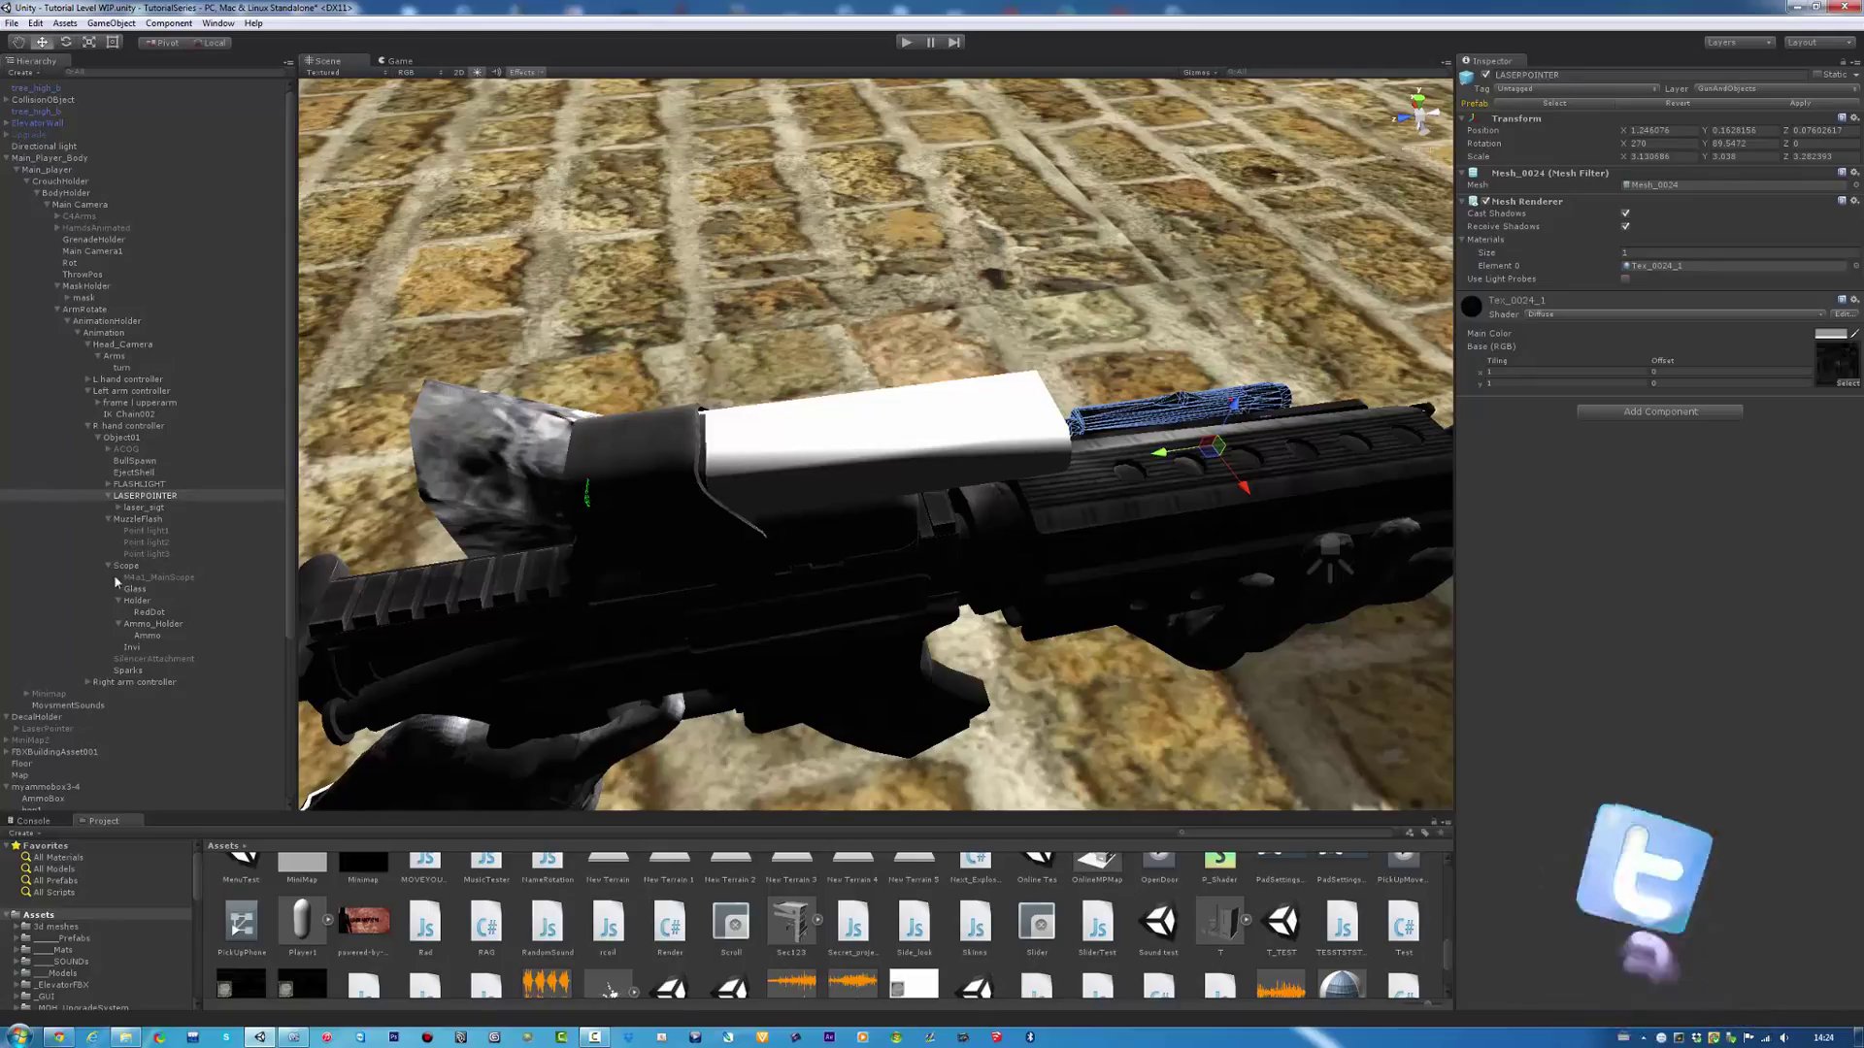
pyautogui.click(135, 600)
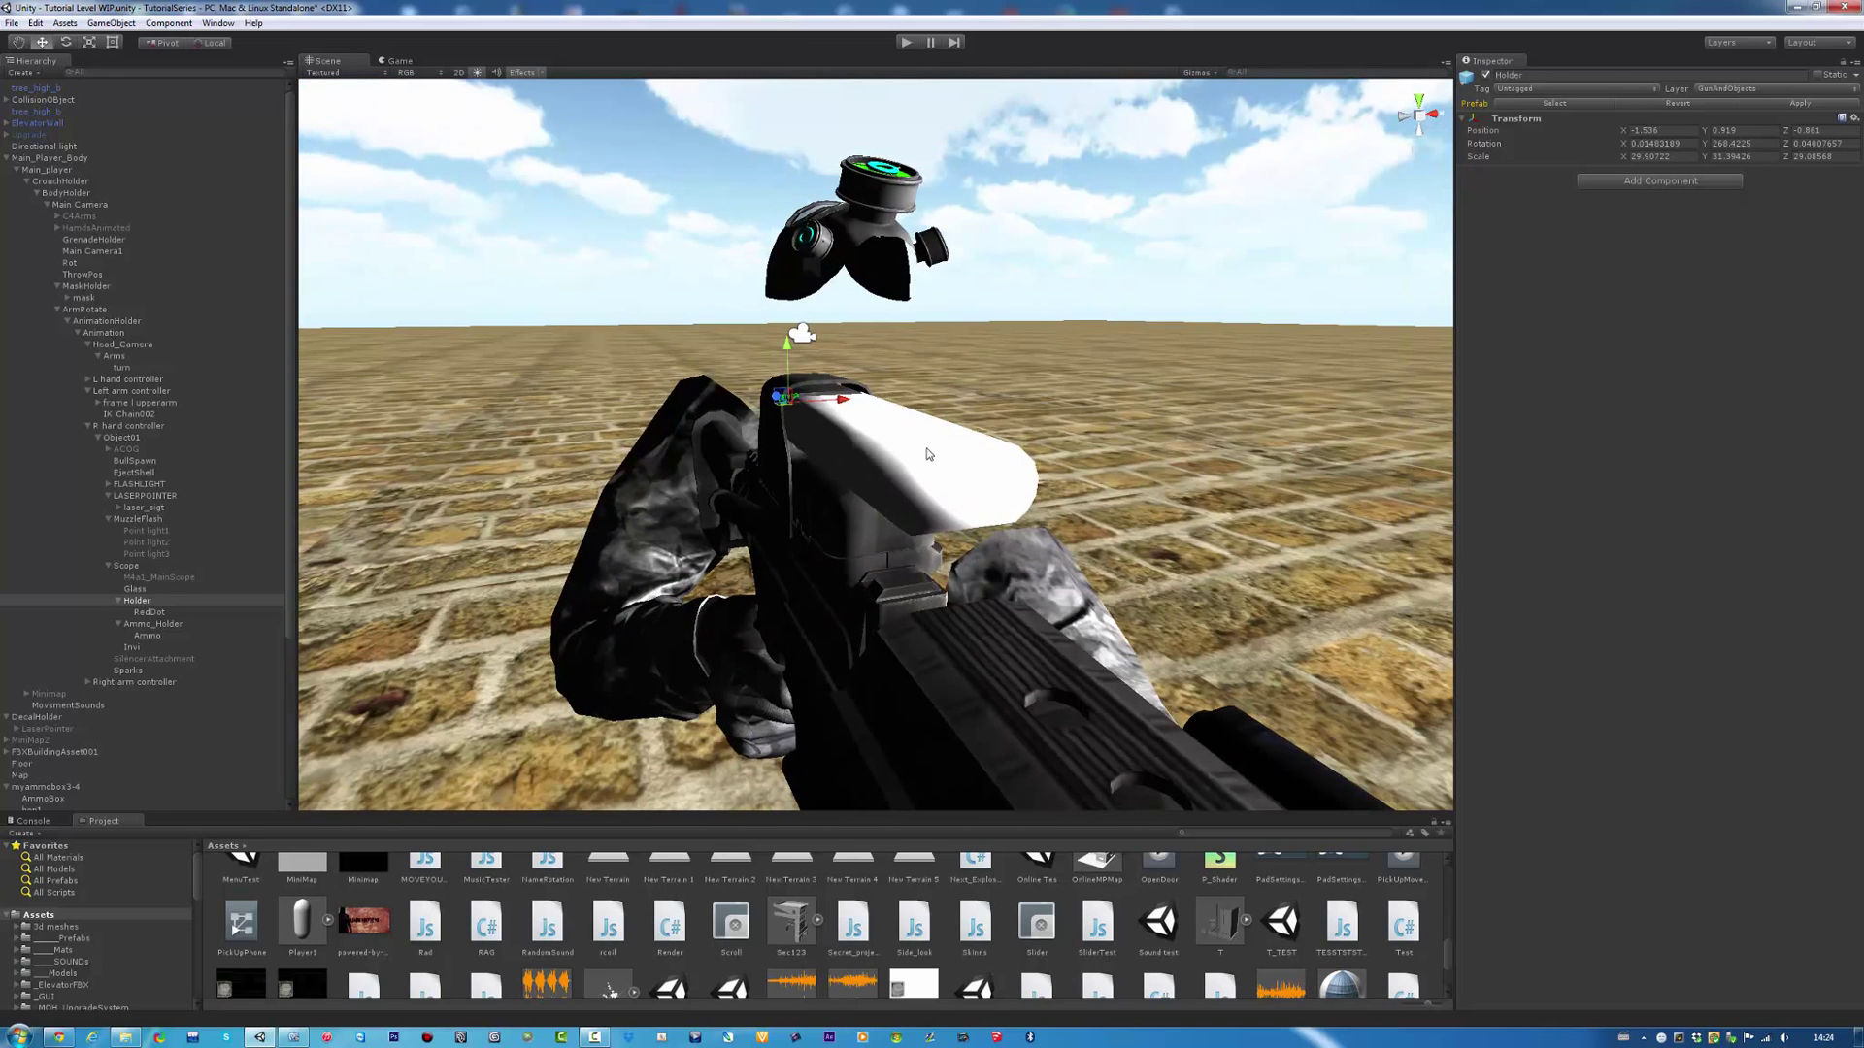
pyautogui.moveTo(920, 466)
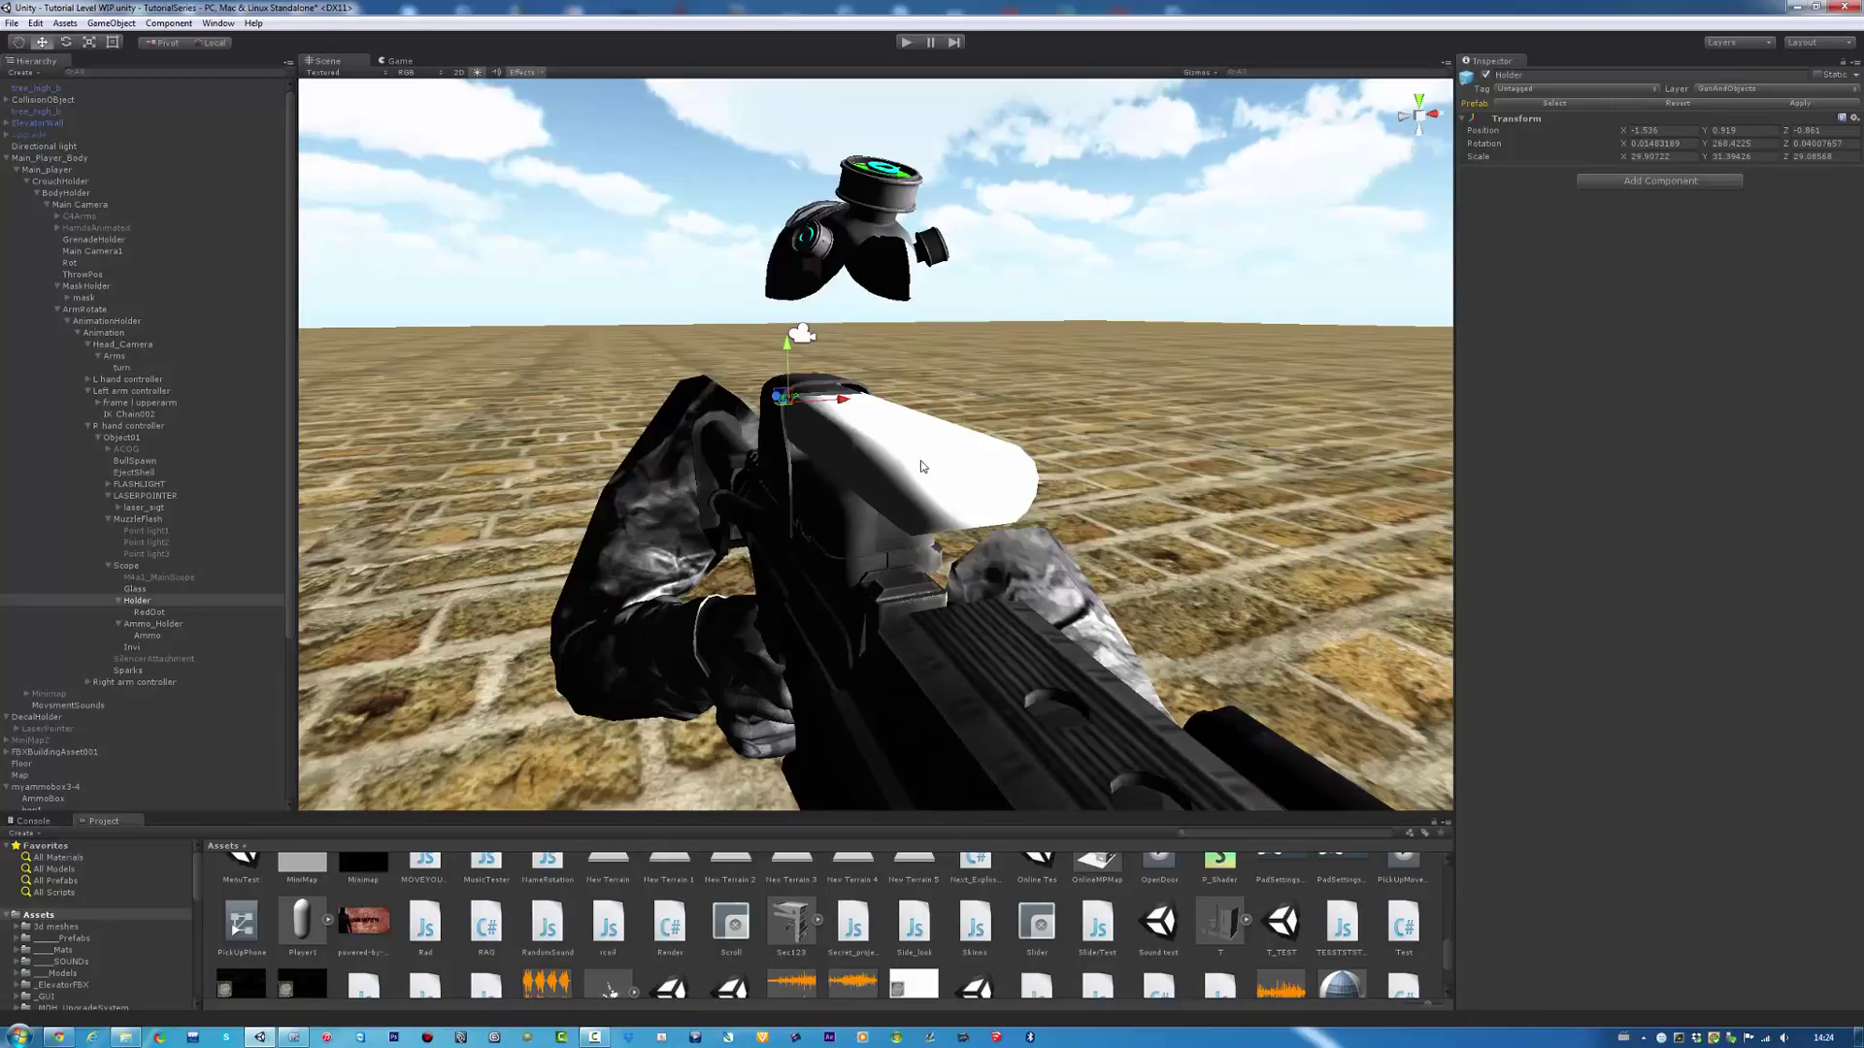
pyautogui.moveTo(934, 464)
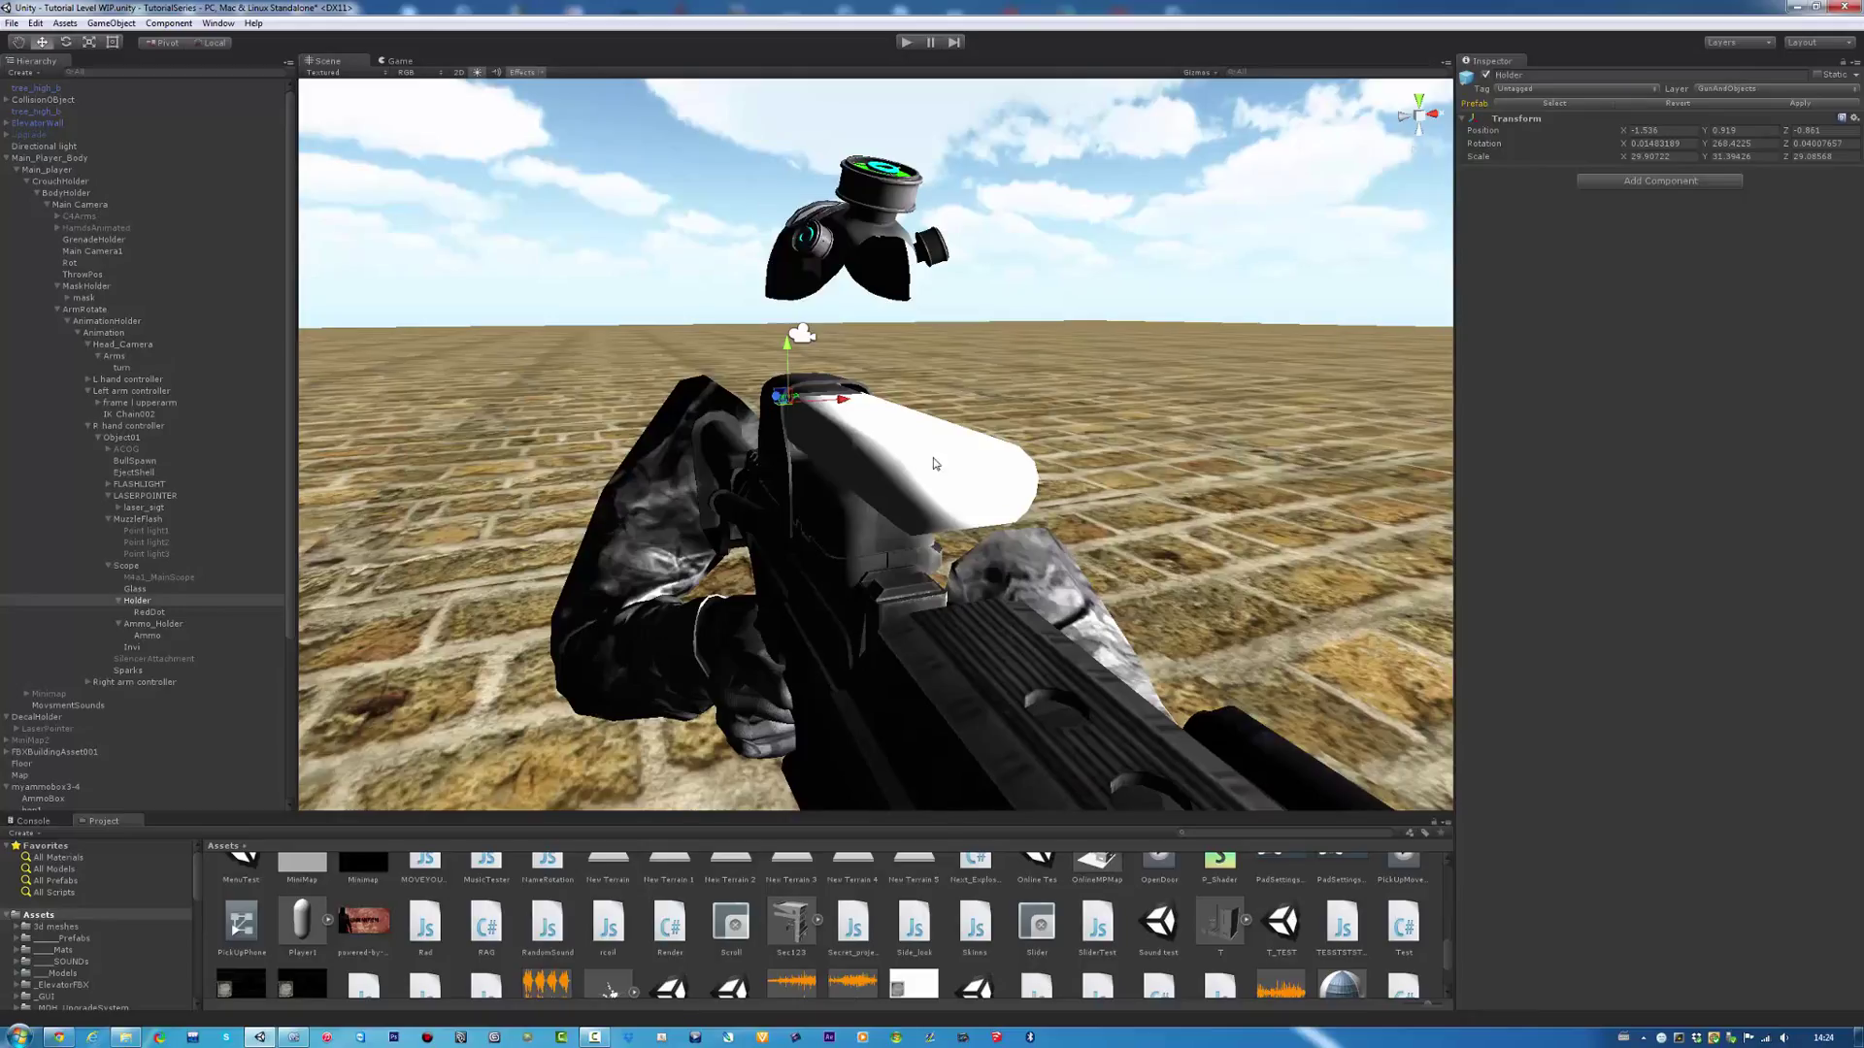
# Step: Assign the Masked > Mask shader to the Dot masking mesh's material
pyautogui.click(130, 647)
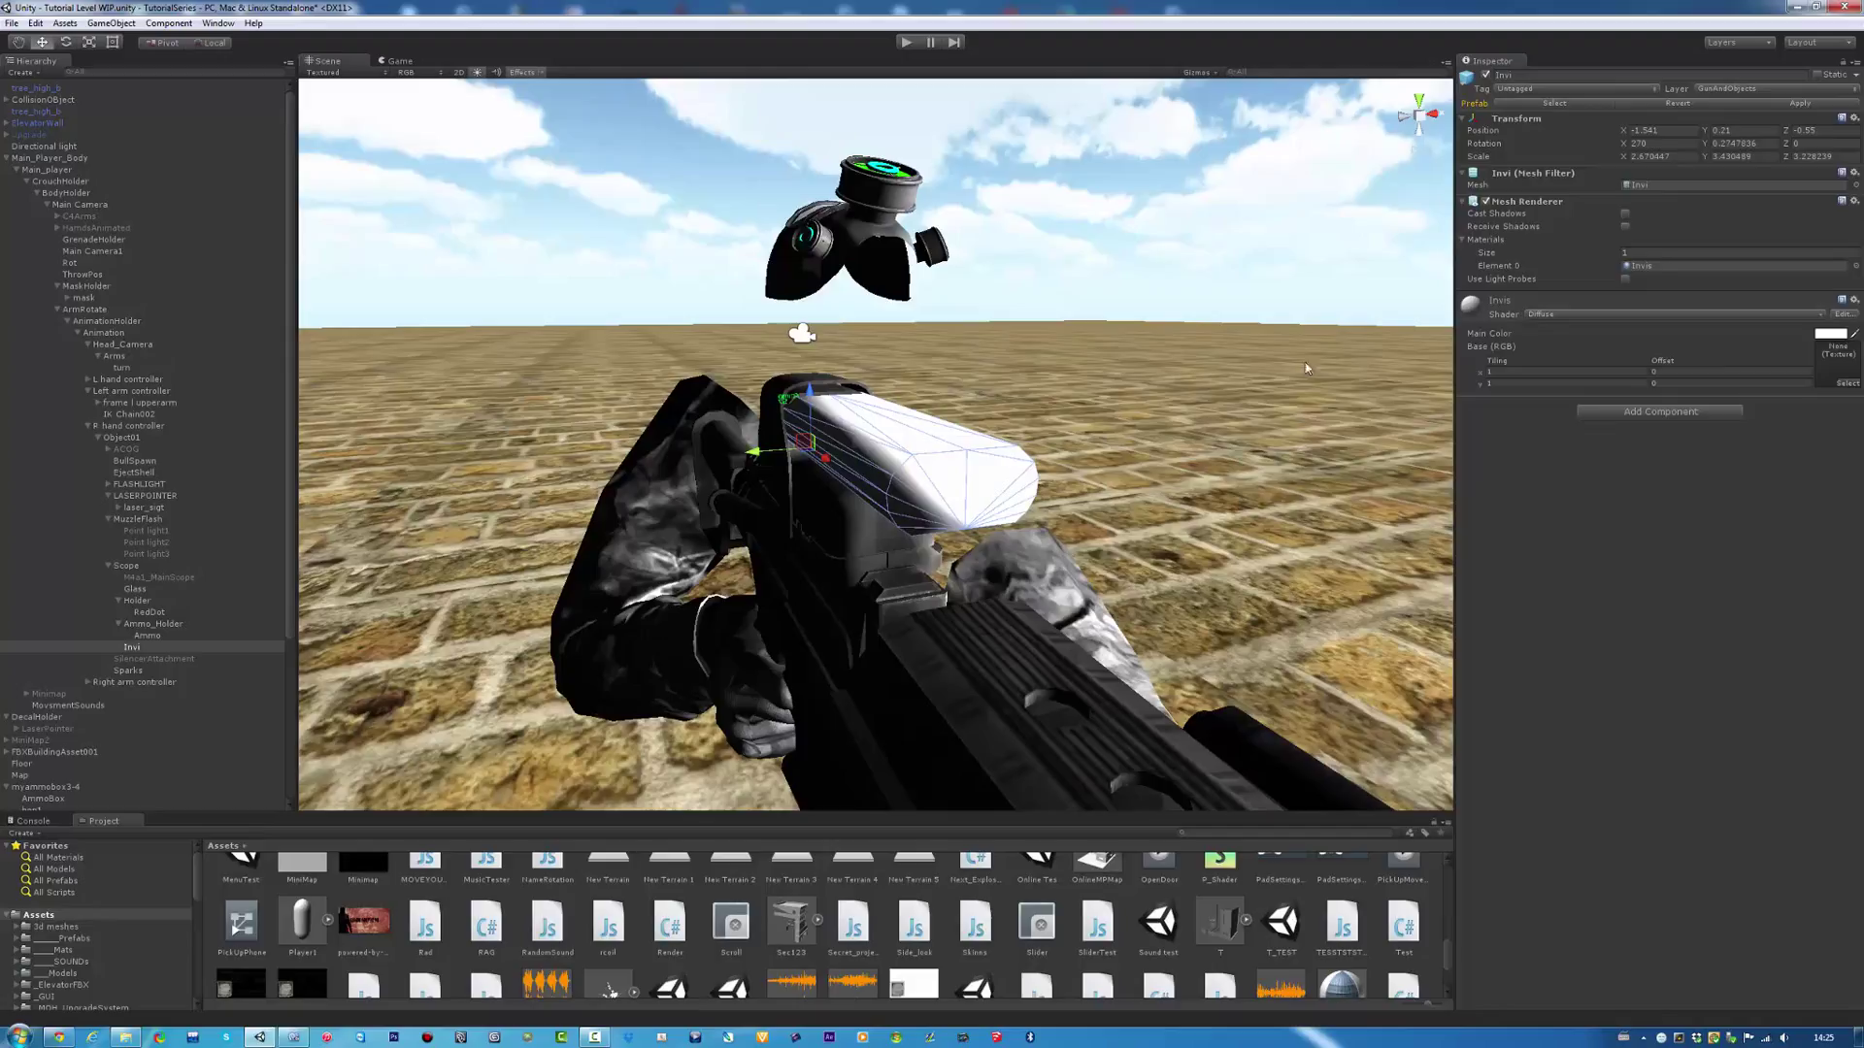
pyautogui.moveTo(1763, 532)
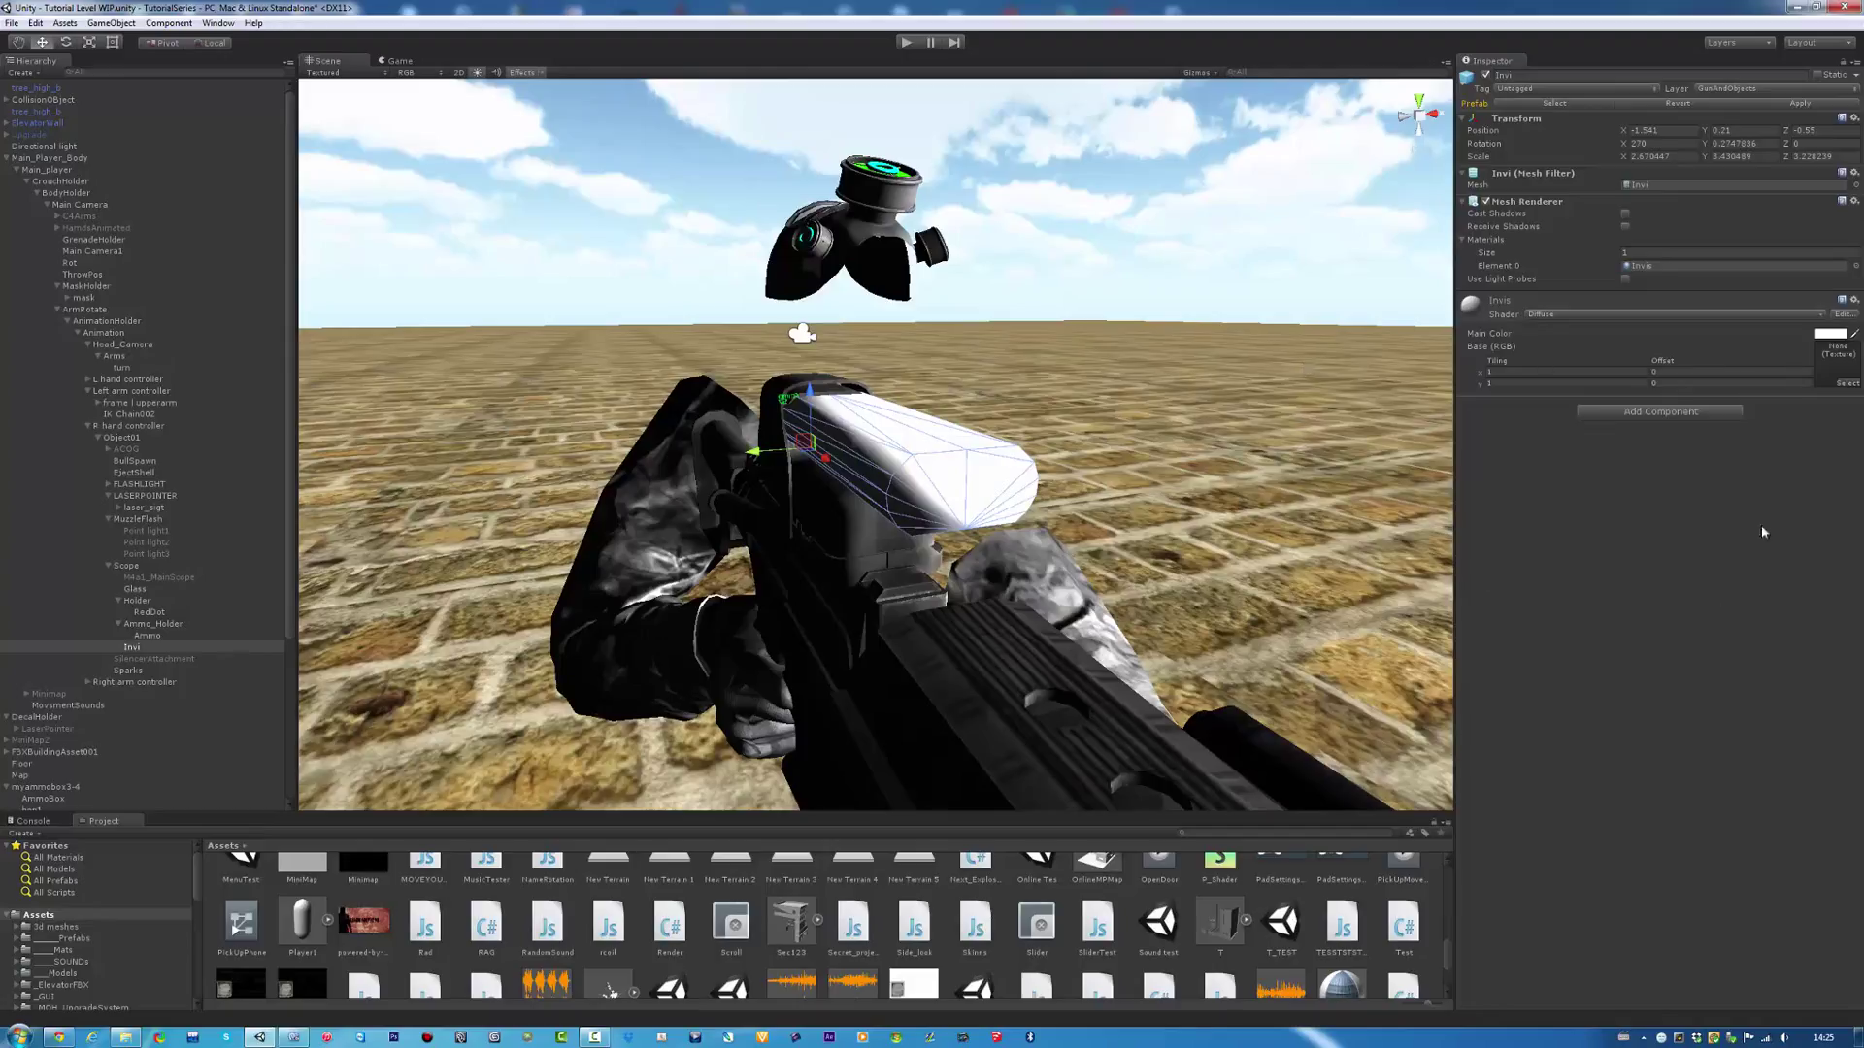
pyautogui.moveTo(1020, 455)
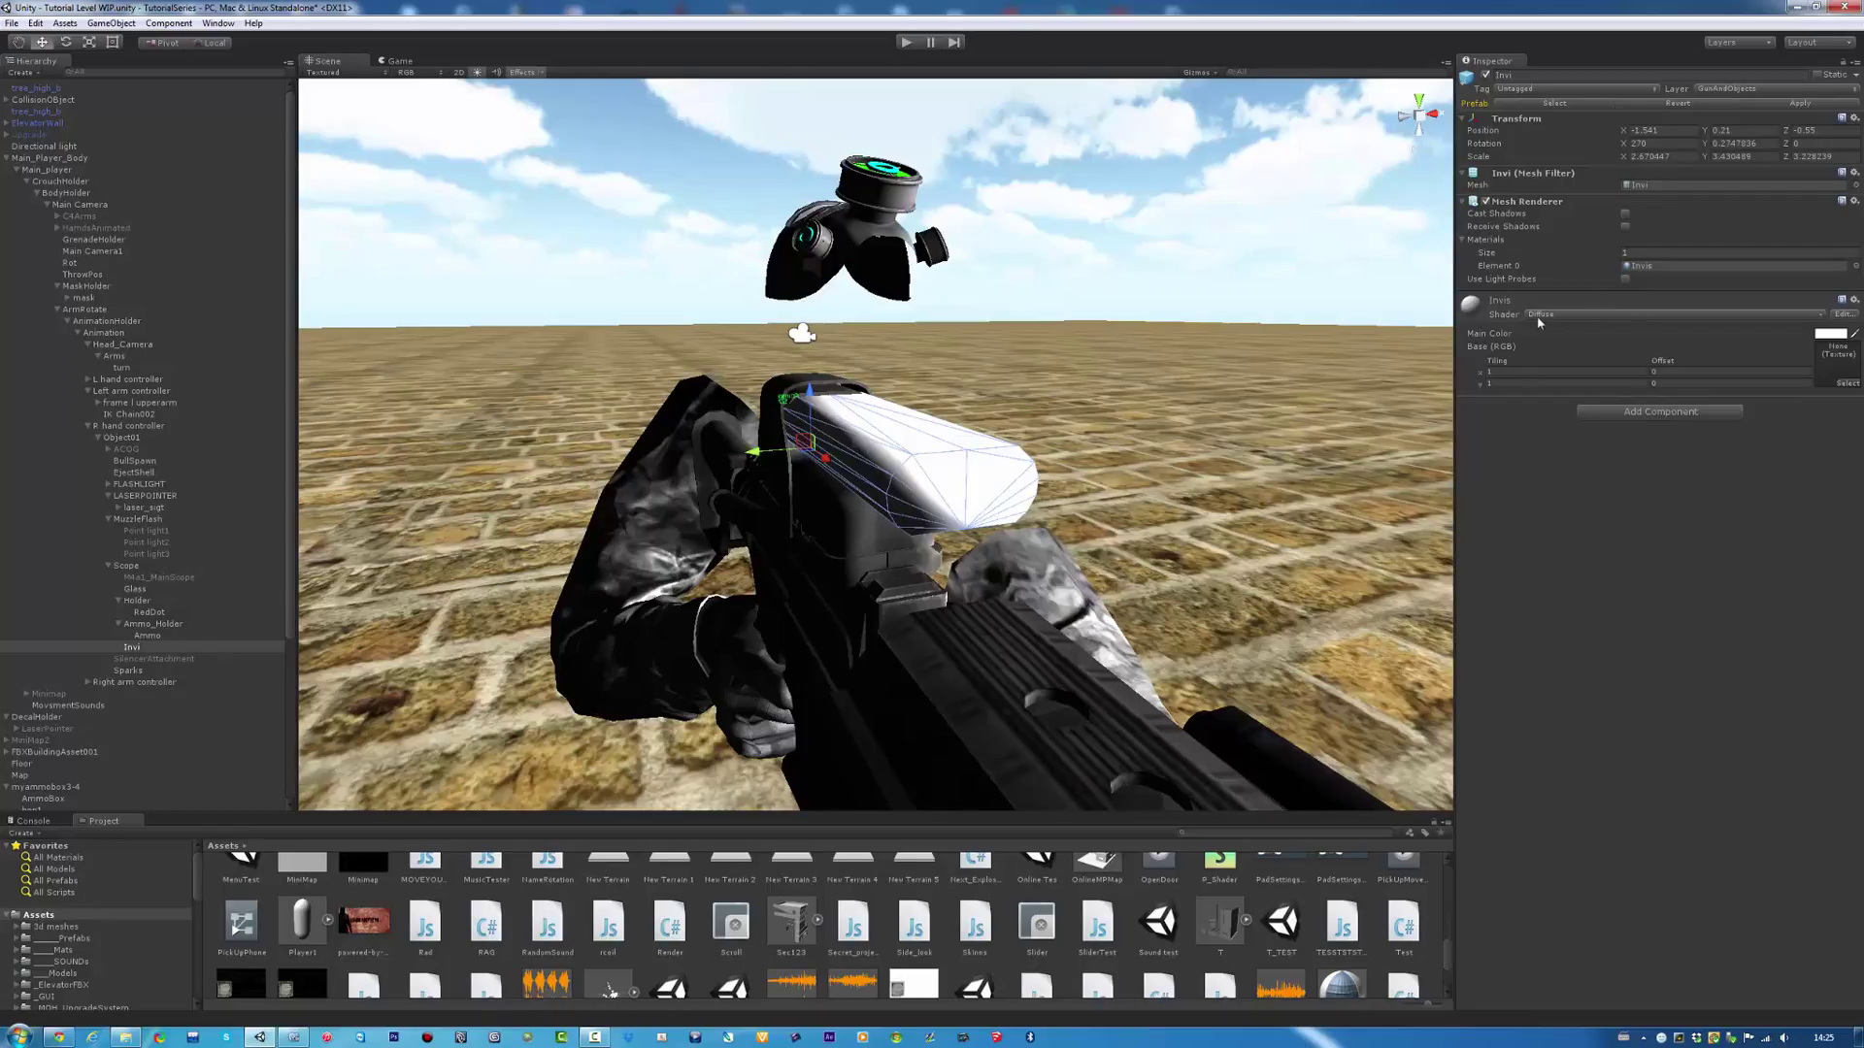
pyautogui.click(1676, 315)
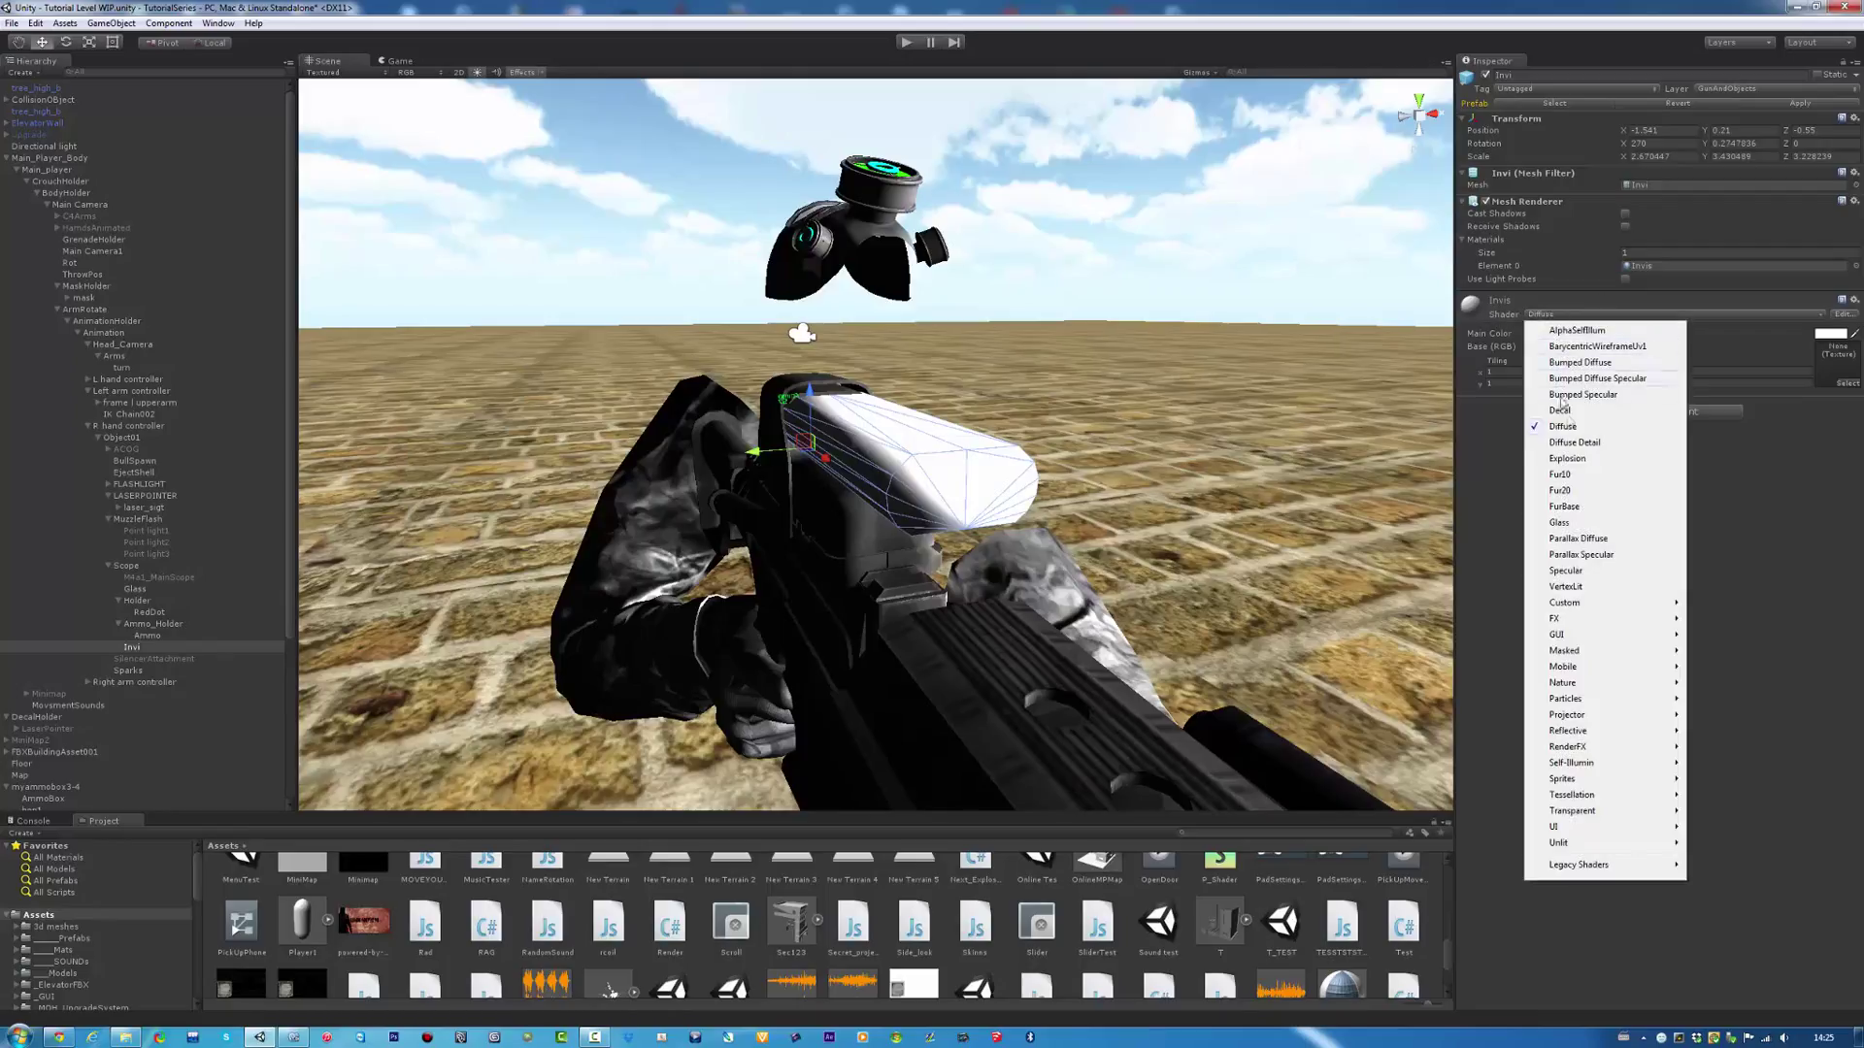
pyautogui.moveTo(1564, 651)
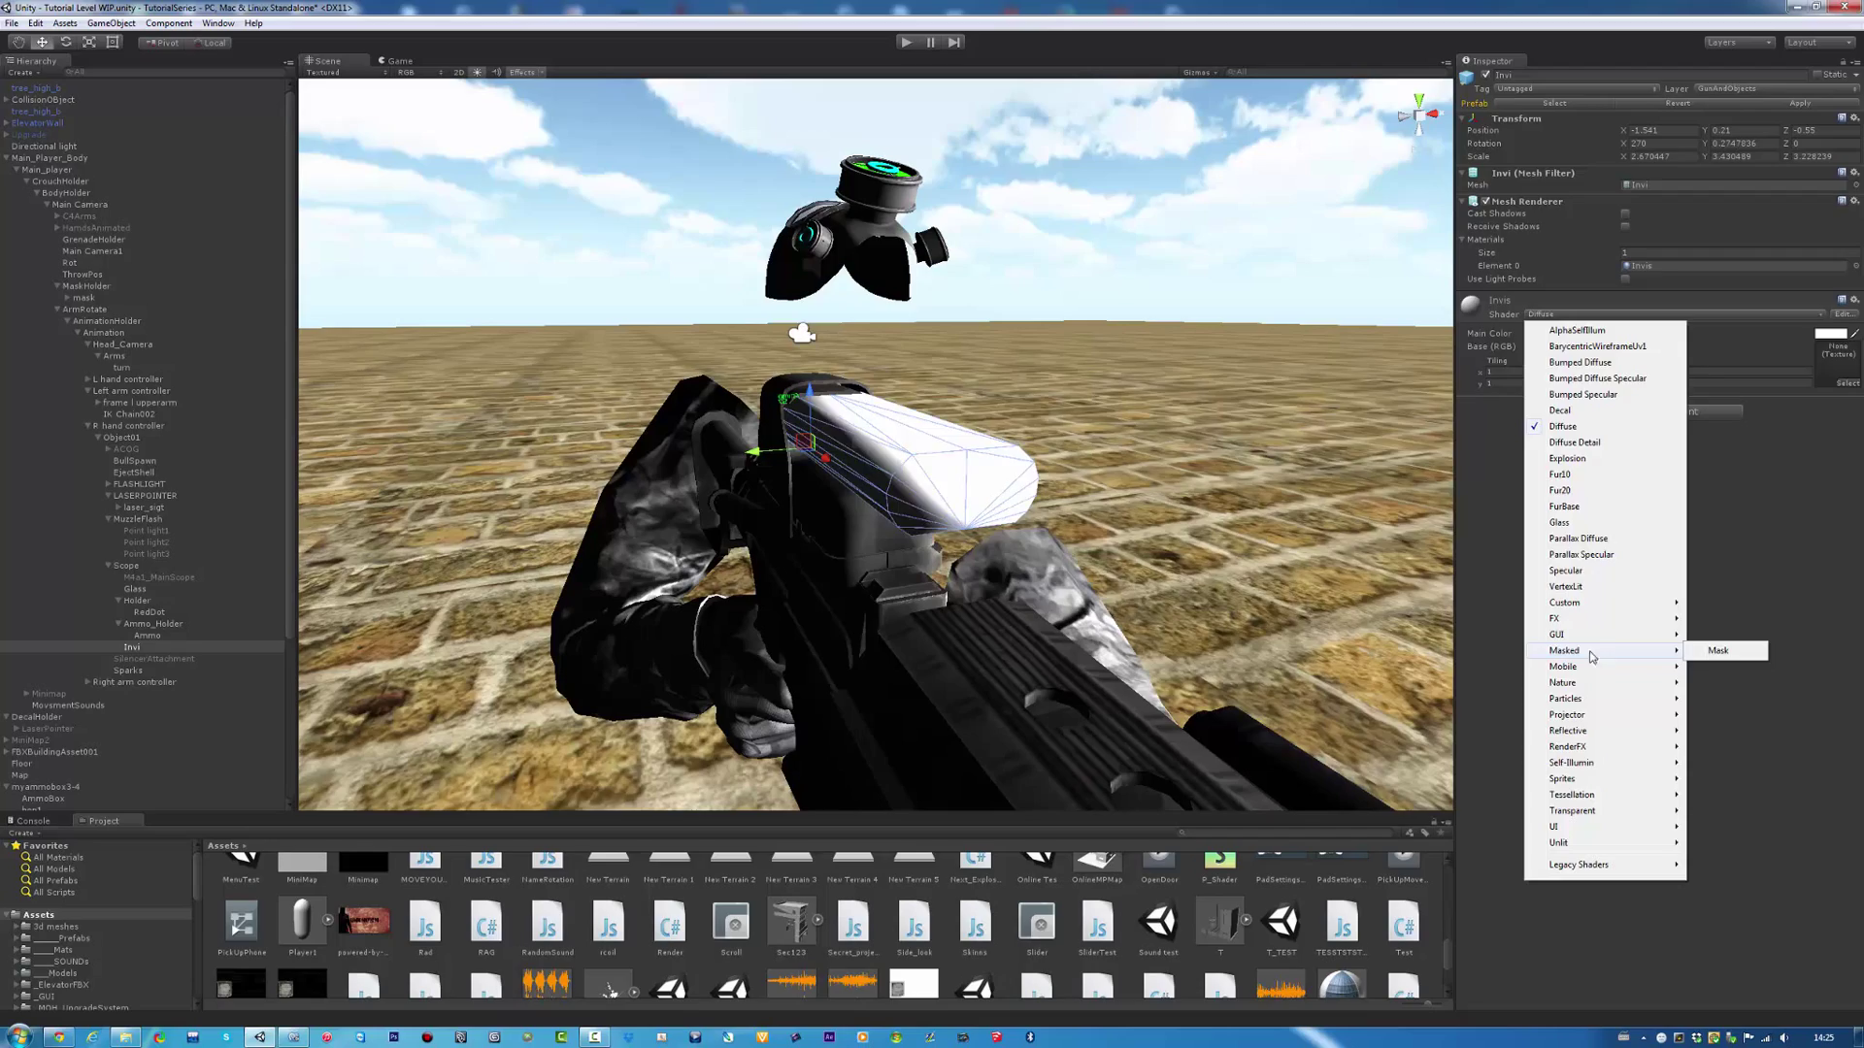
pyautogui.click(1716, 650)
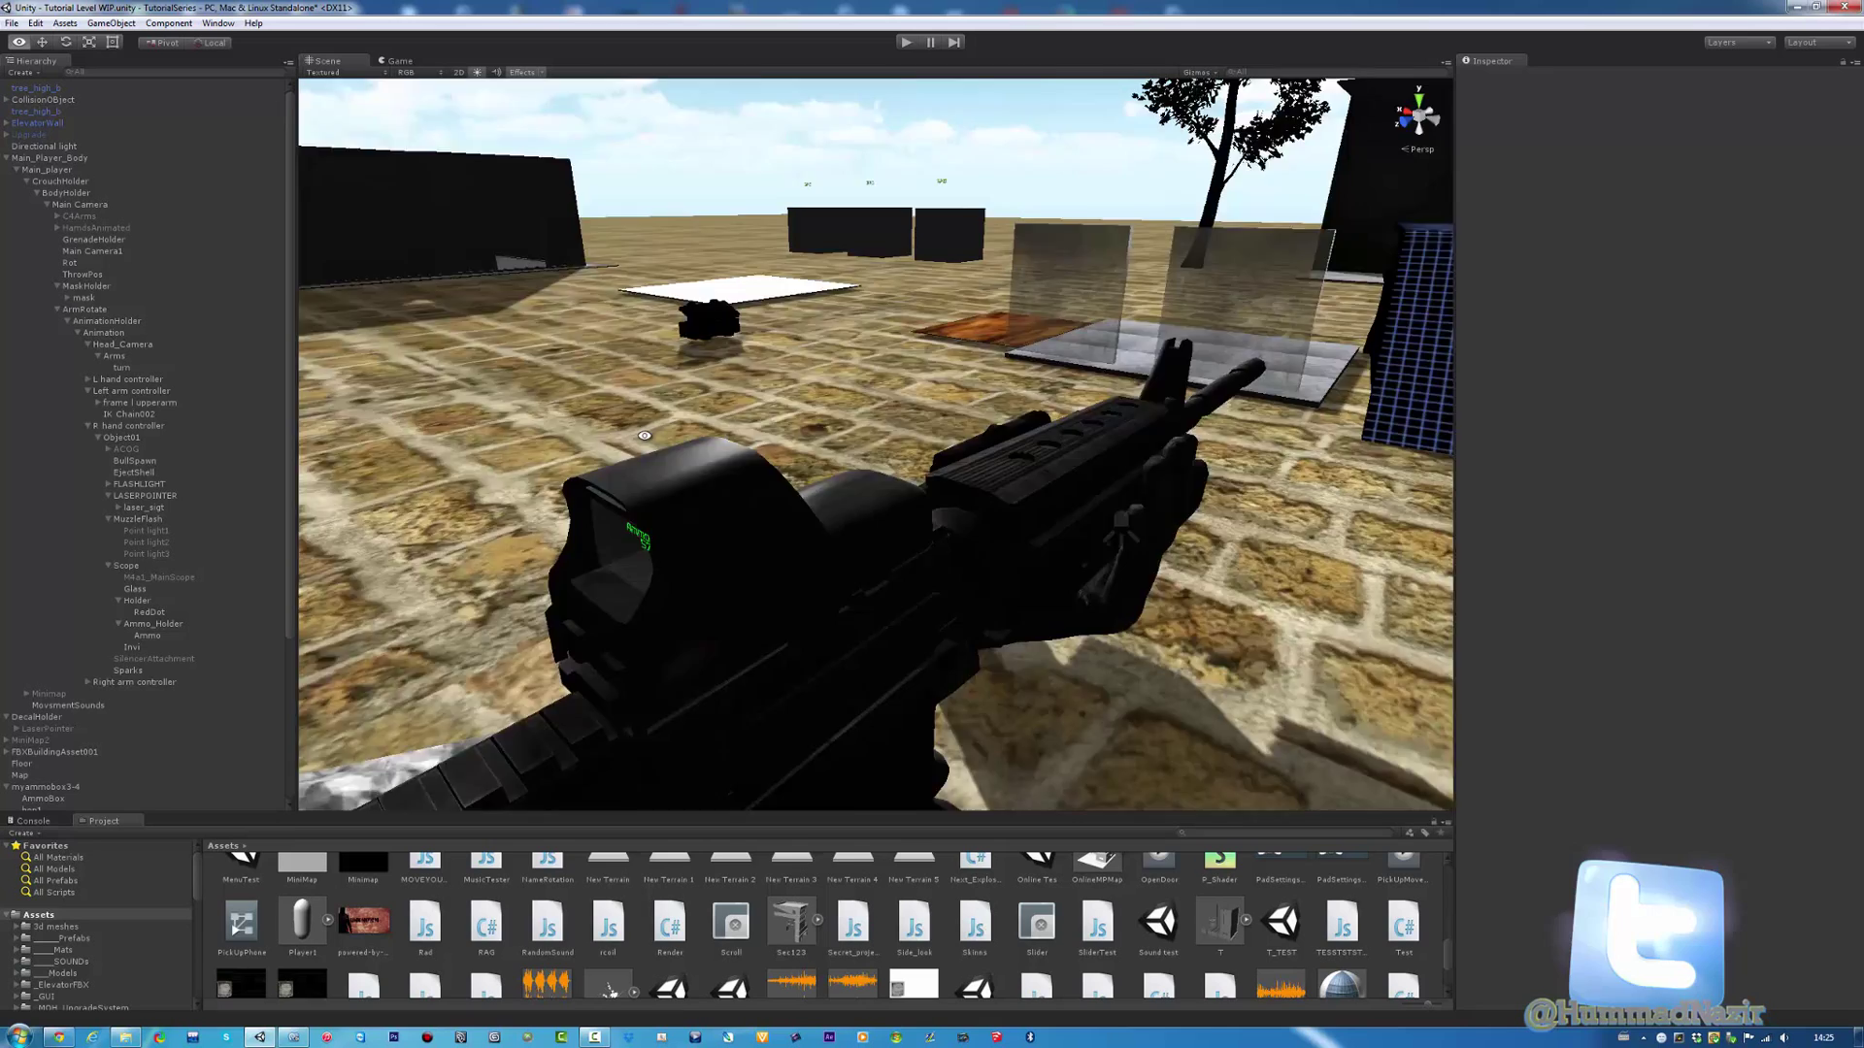
# Step: Add a Render script to Dot with one queue element of 4000, then move to RedDot's queue
pyautogui.click(130, 648)
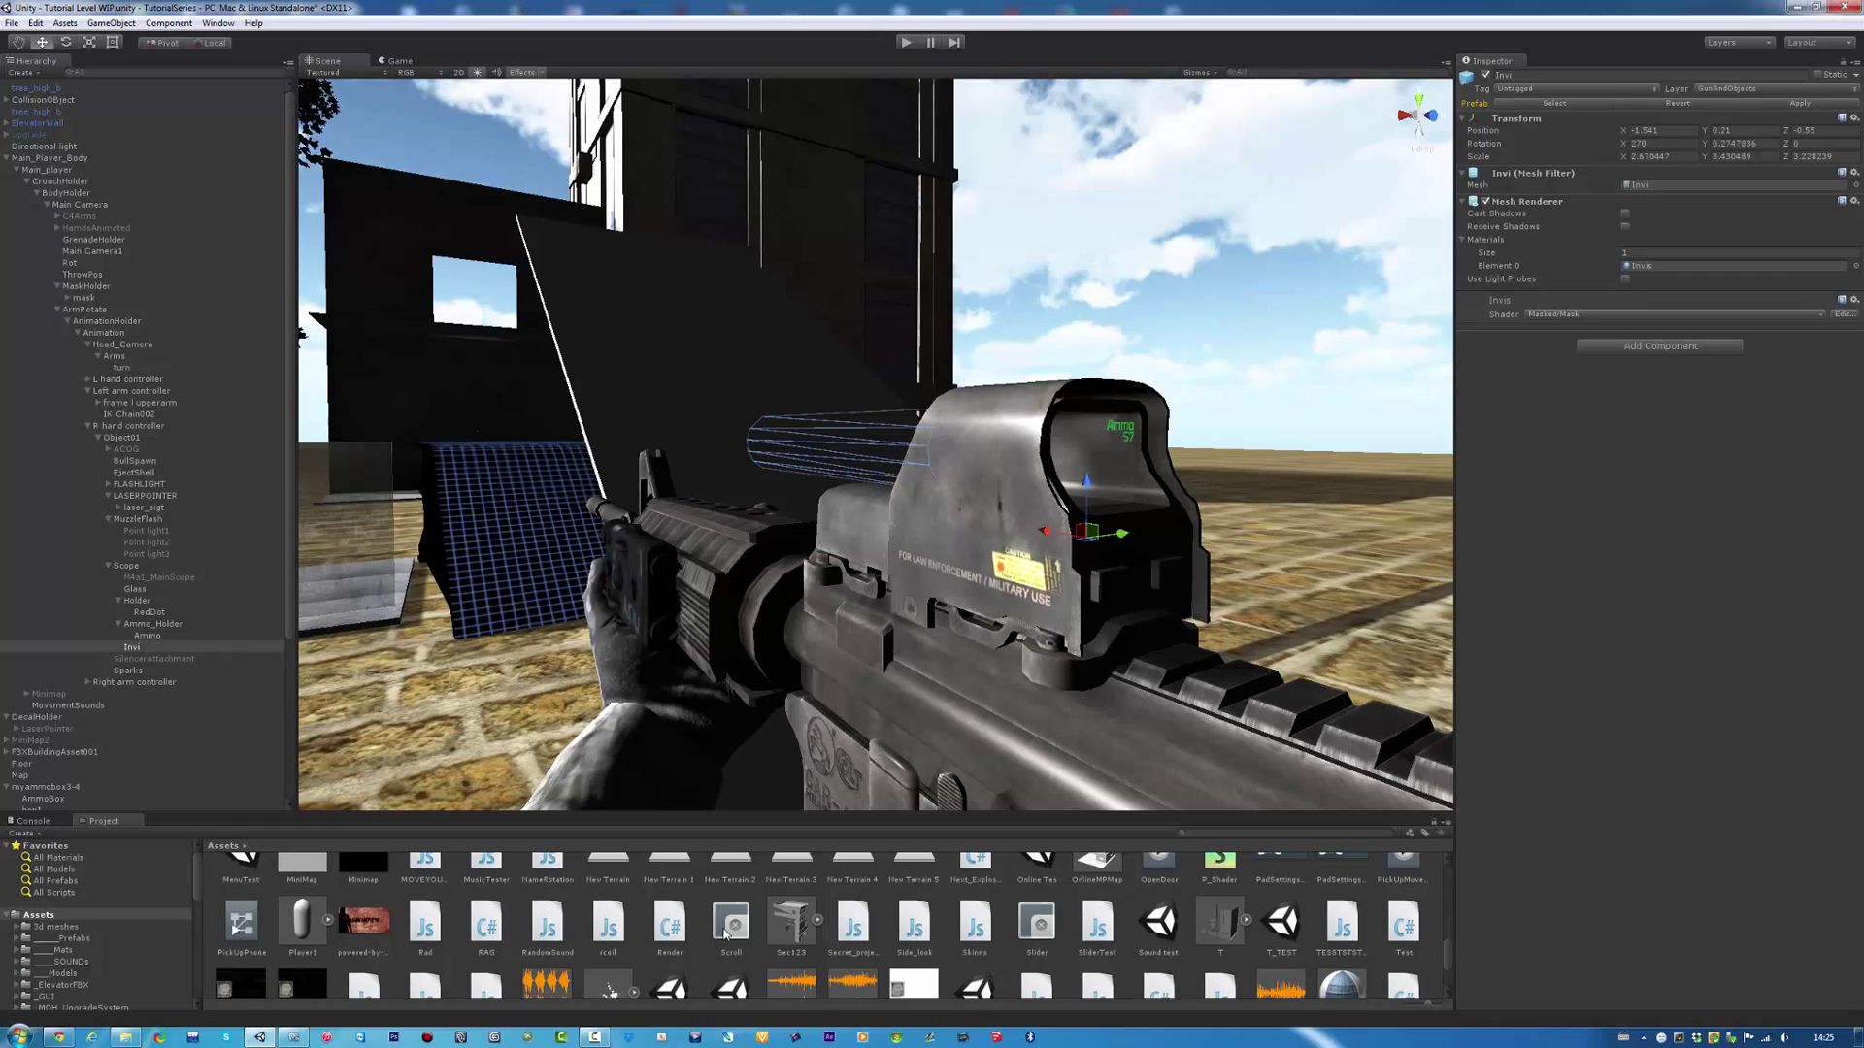
pyautogui.moveTo(1640, 416)
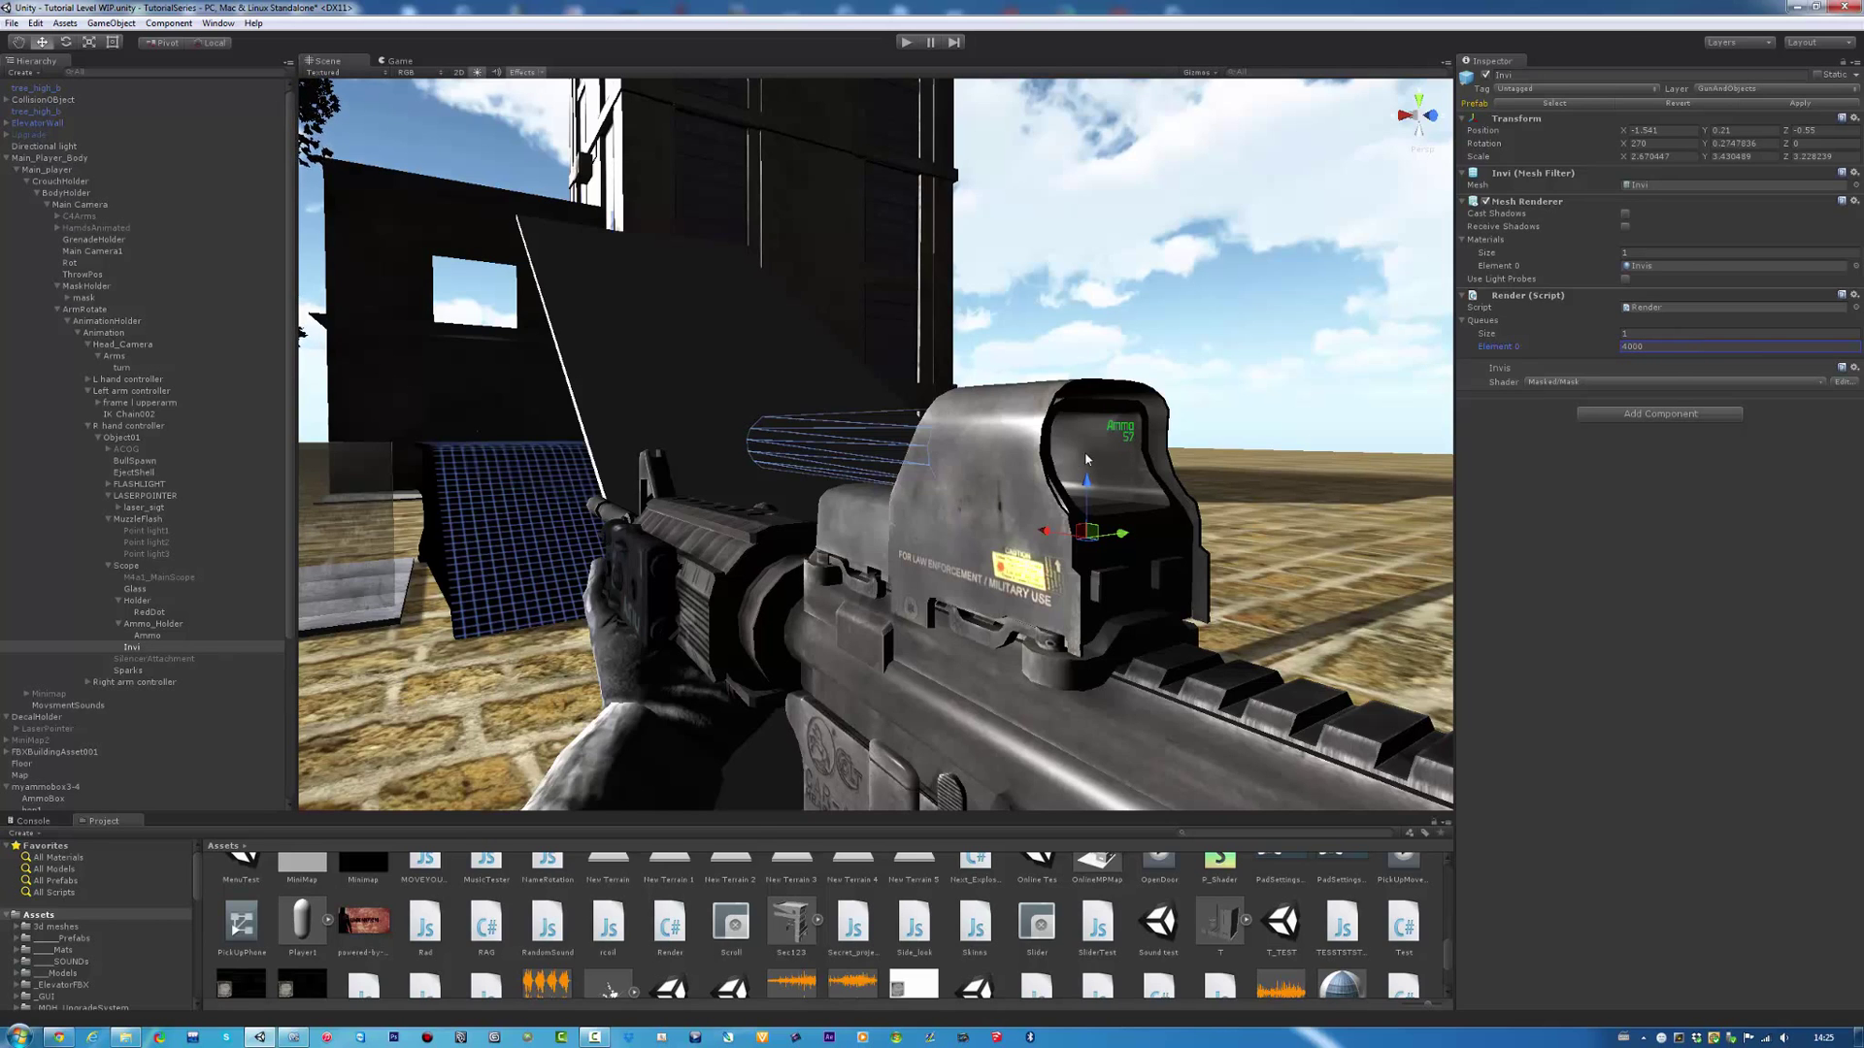
pyautogui.click(149, 612)
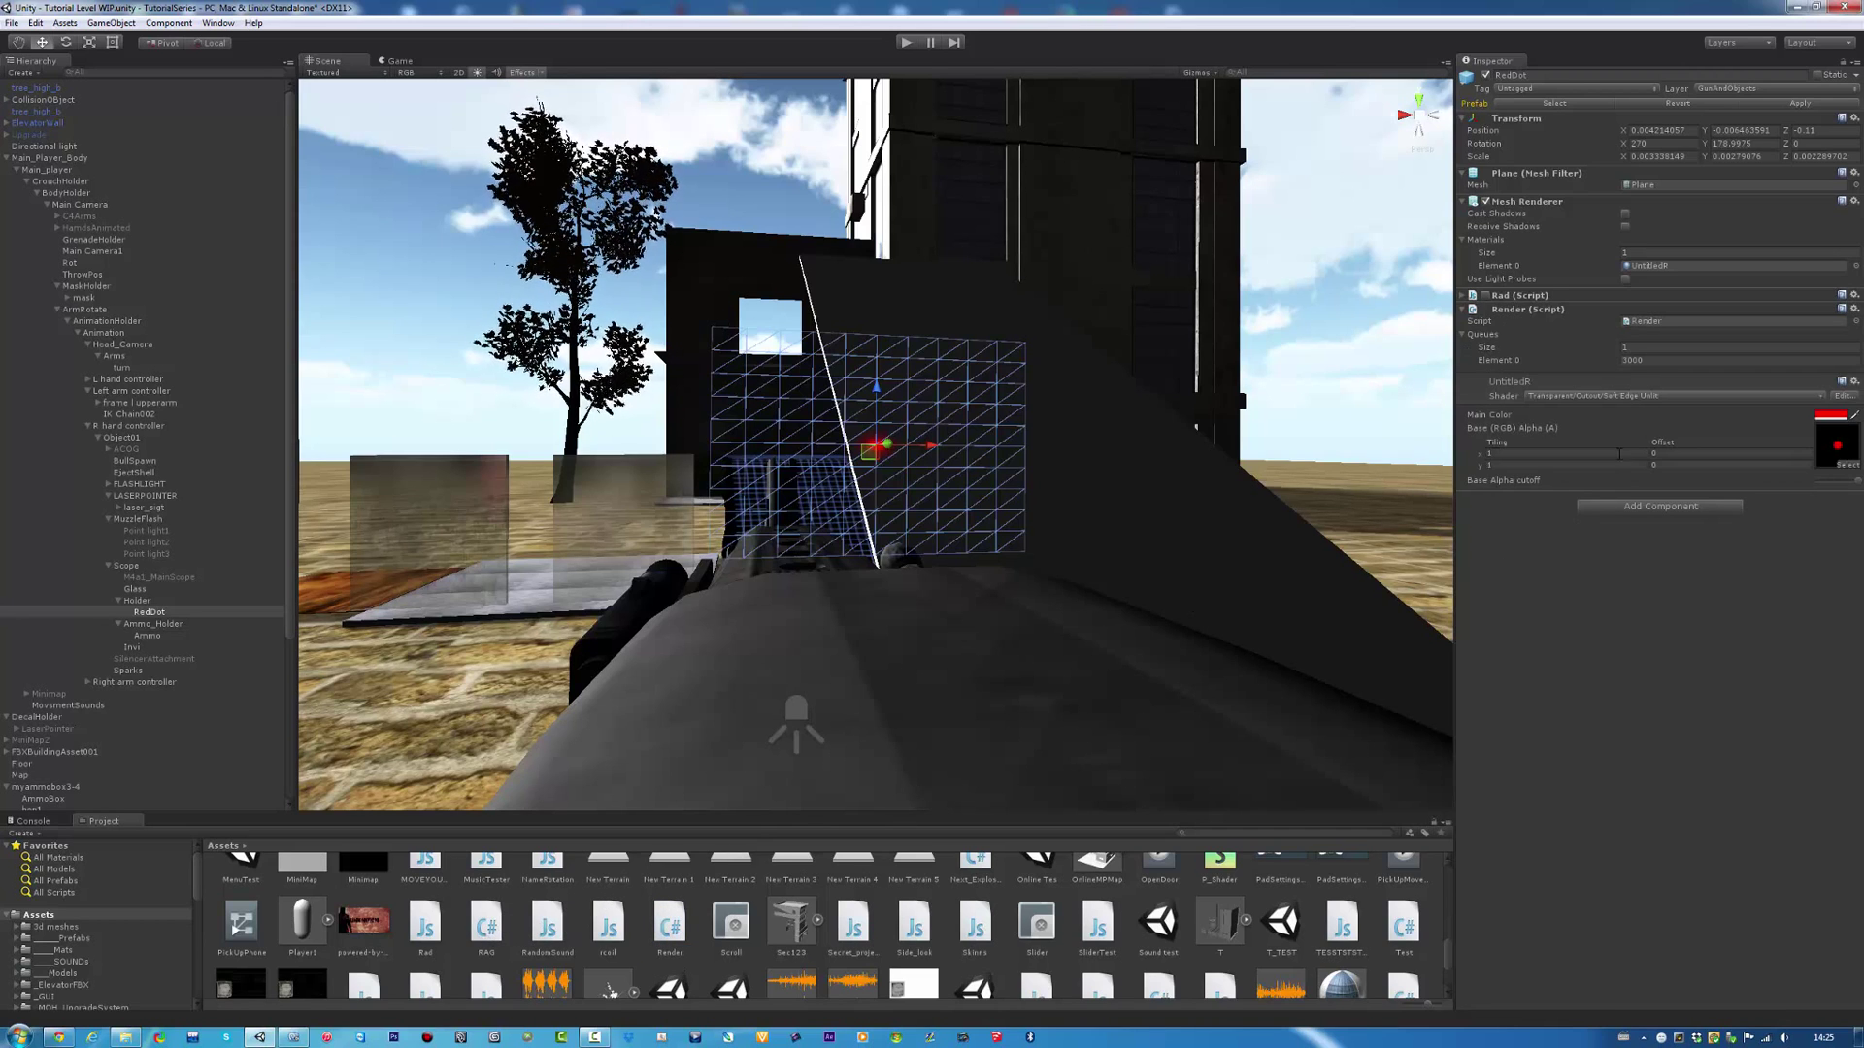
pyautogui.click(1724, 361)
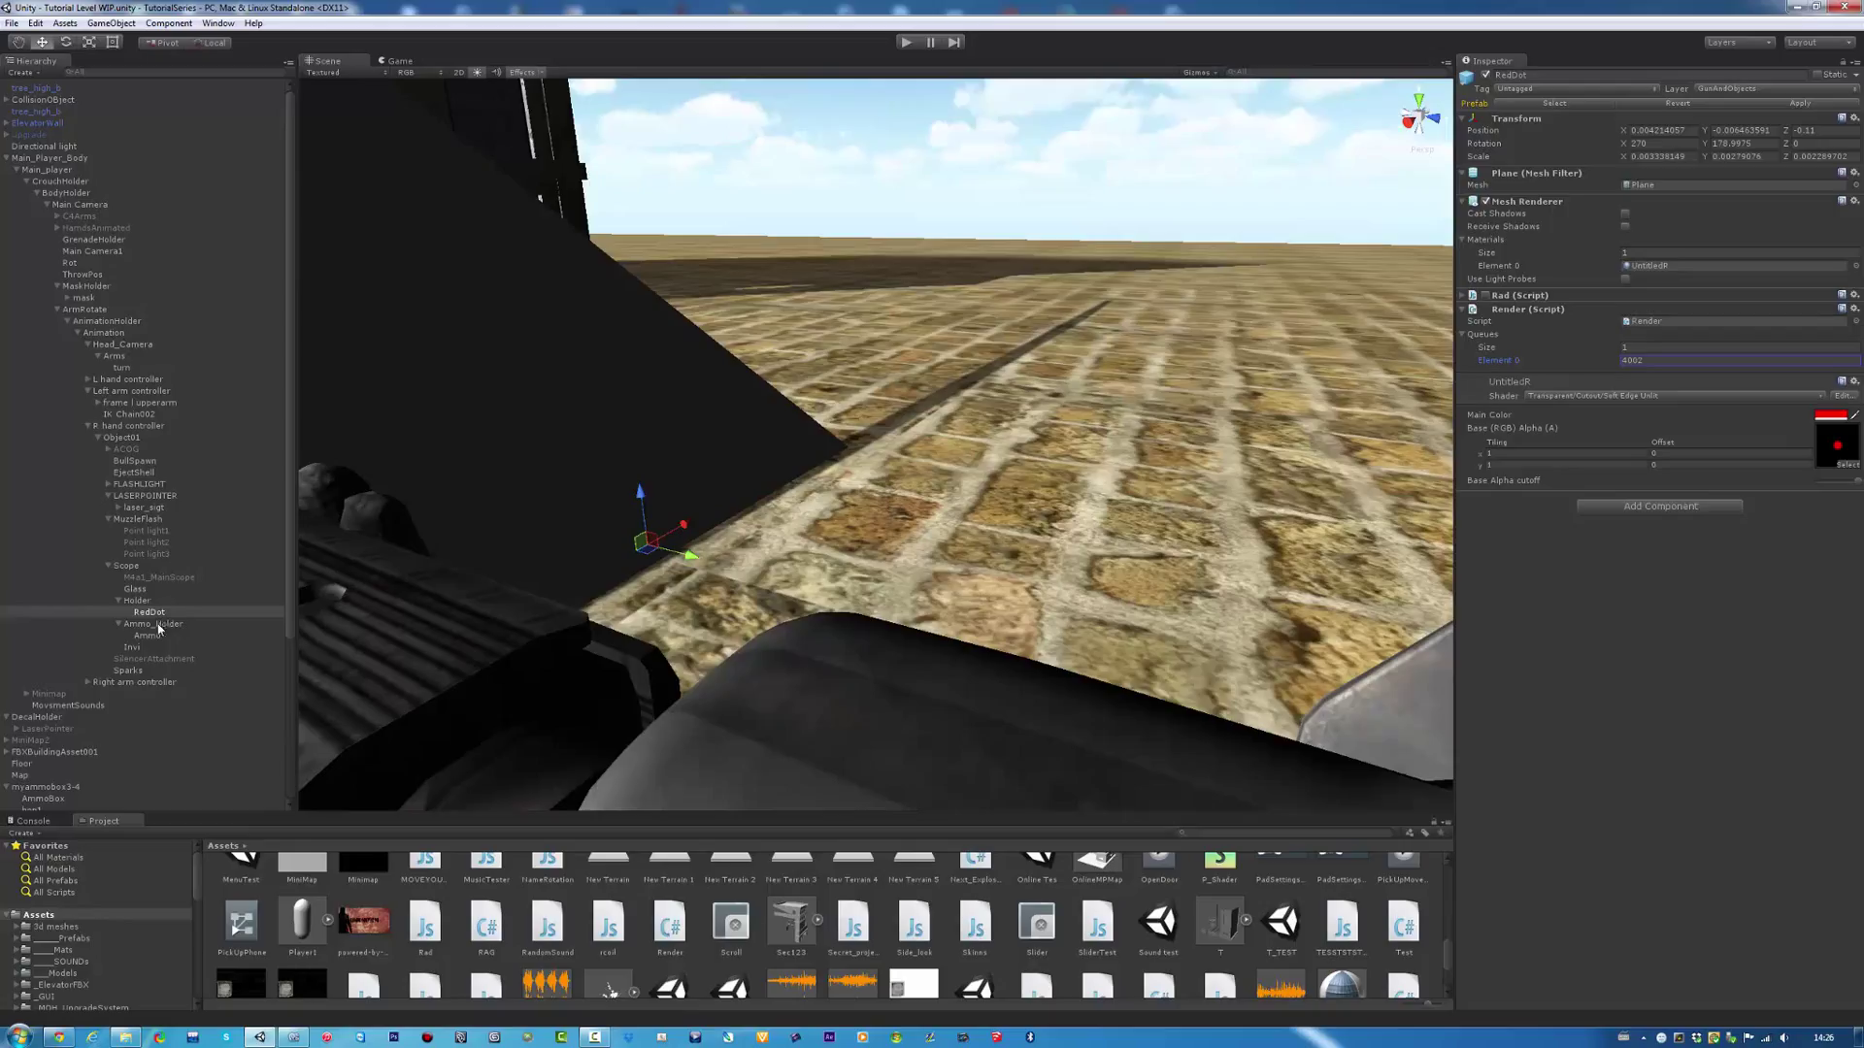
# Step: Adjust RedDot's render queue relative to the mask and reselect the Dot masking mesh
pyautogui.click(131, 647)
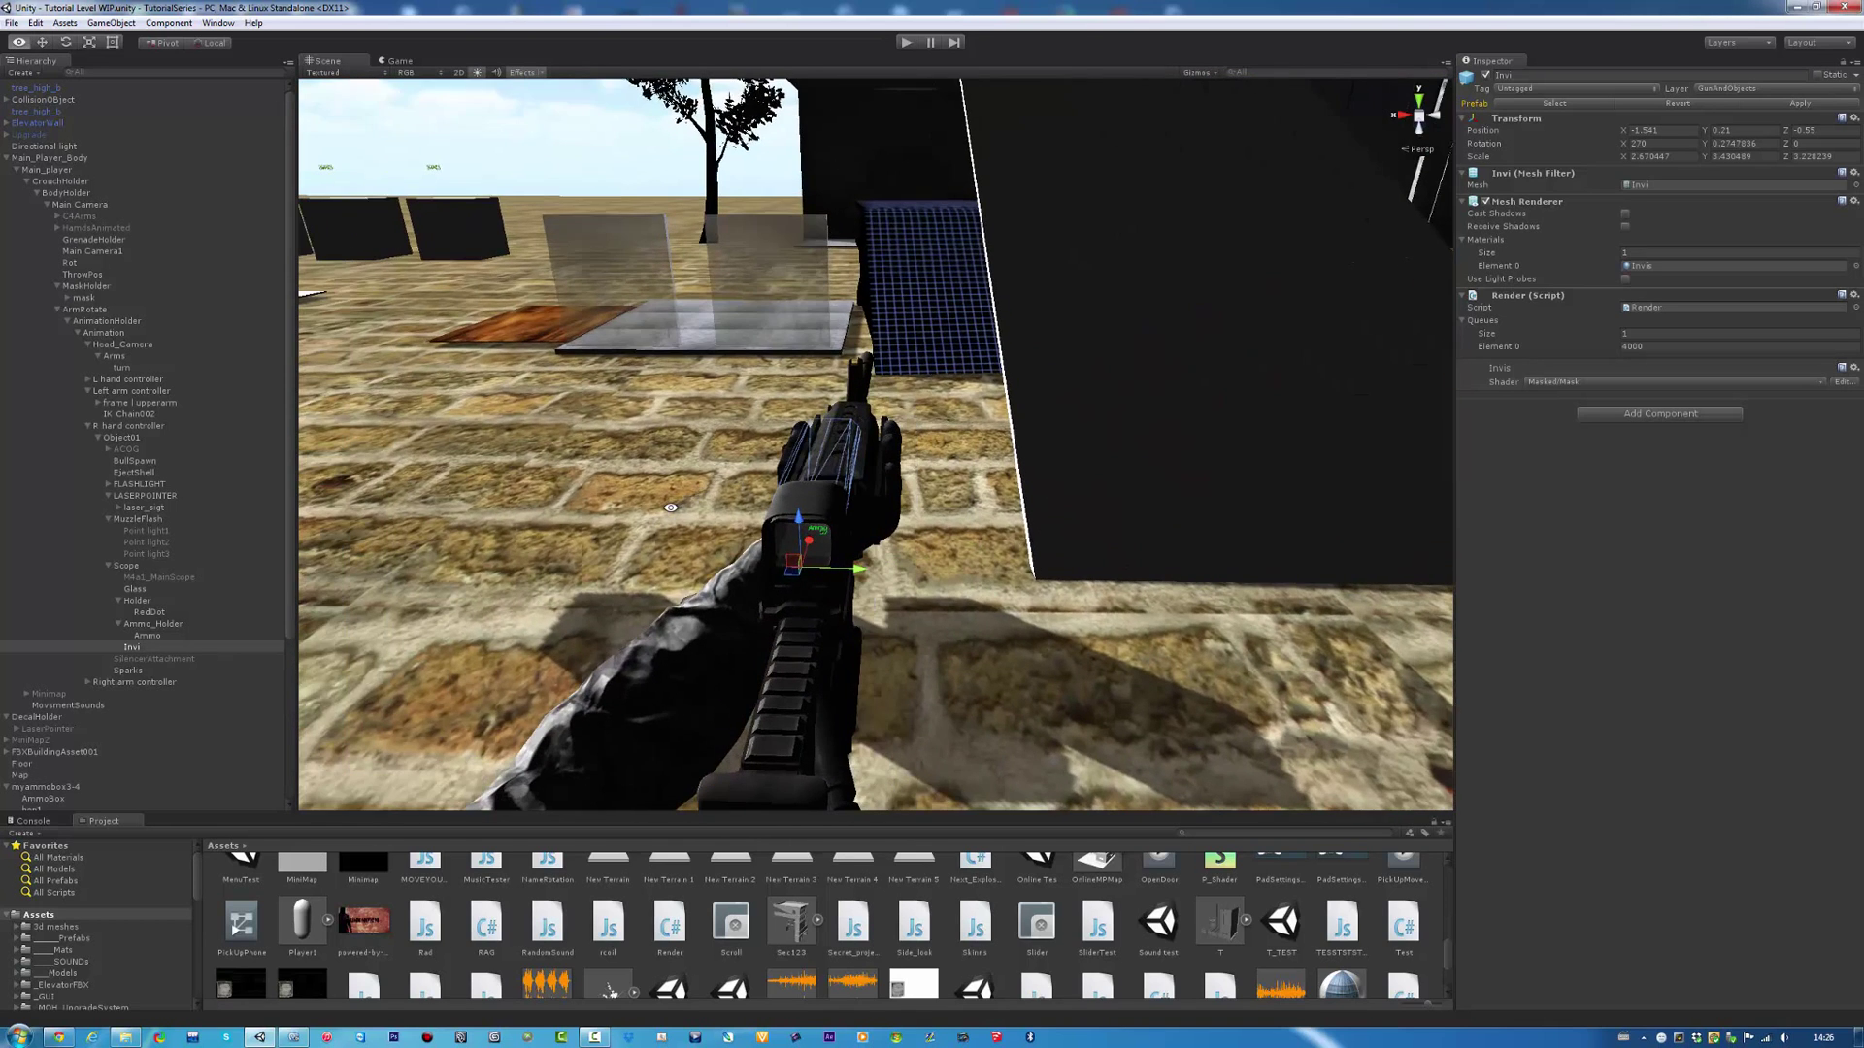
pyautogui.click(905, 43)
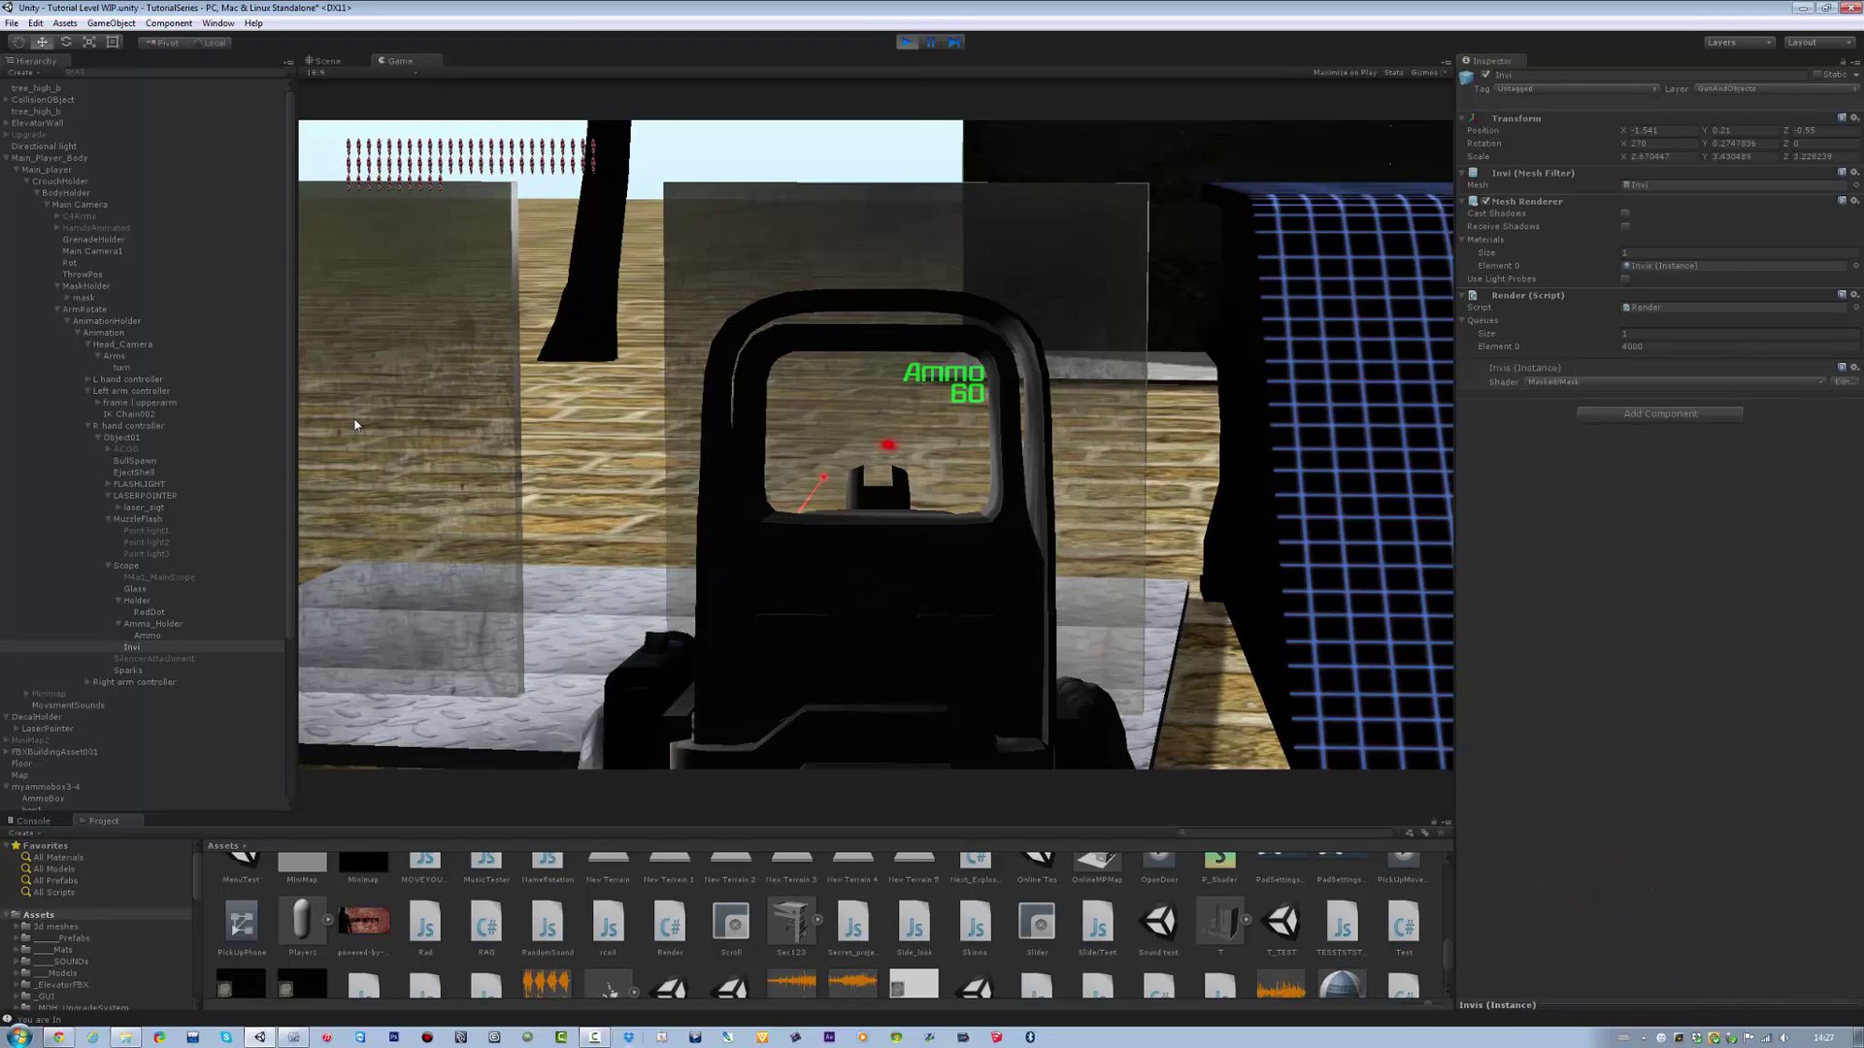
# Step: Stop aiming in Play mode to check the red dot still shows through the sight's lens
pyautogui.click(909, 42)
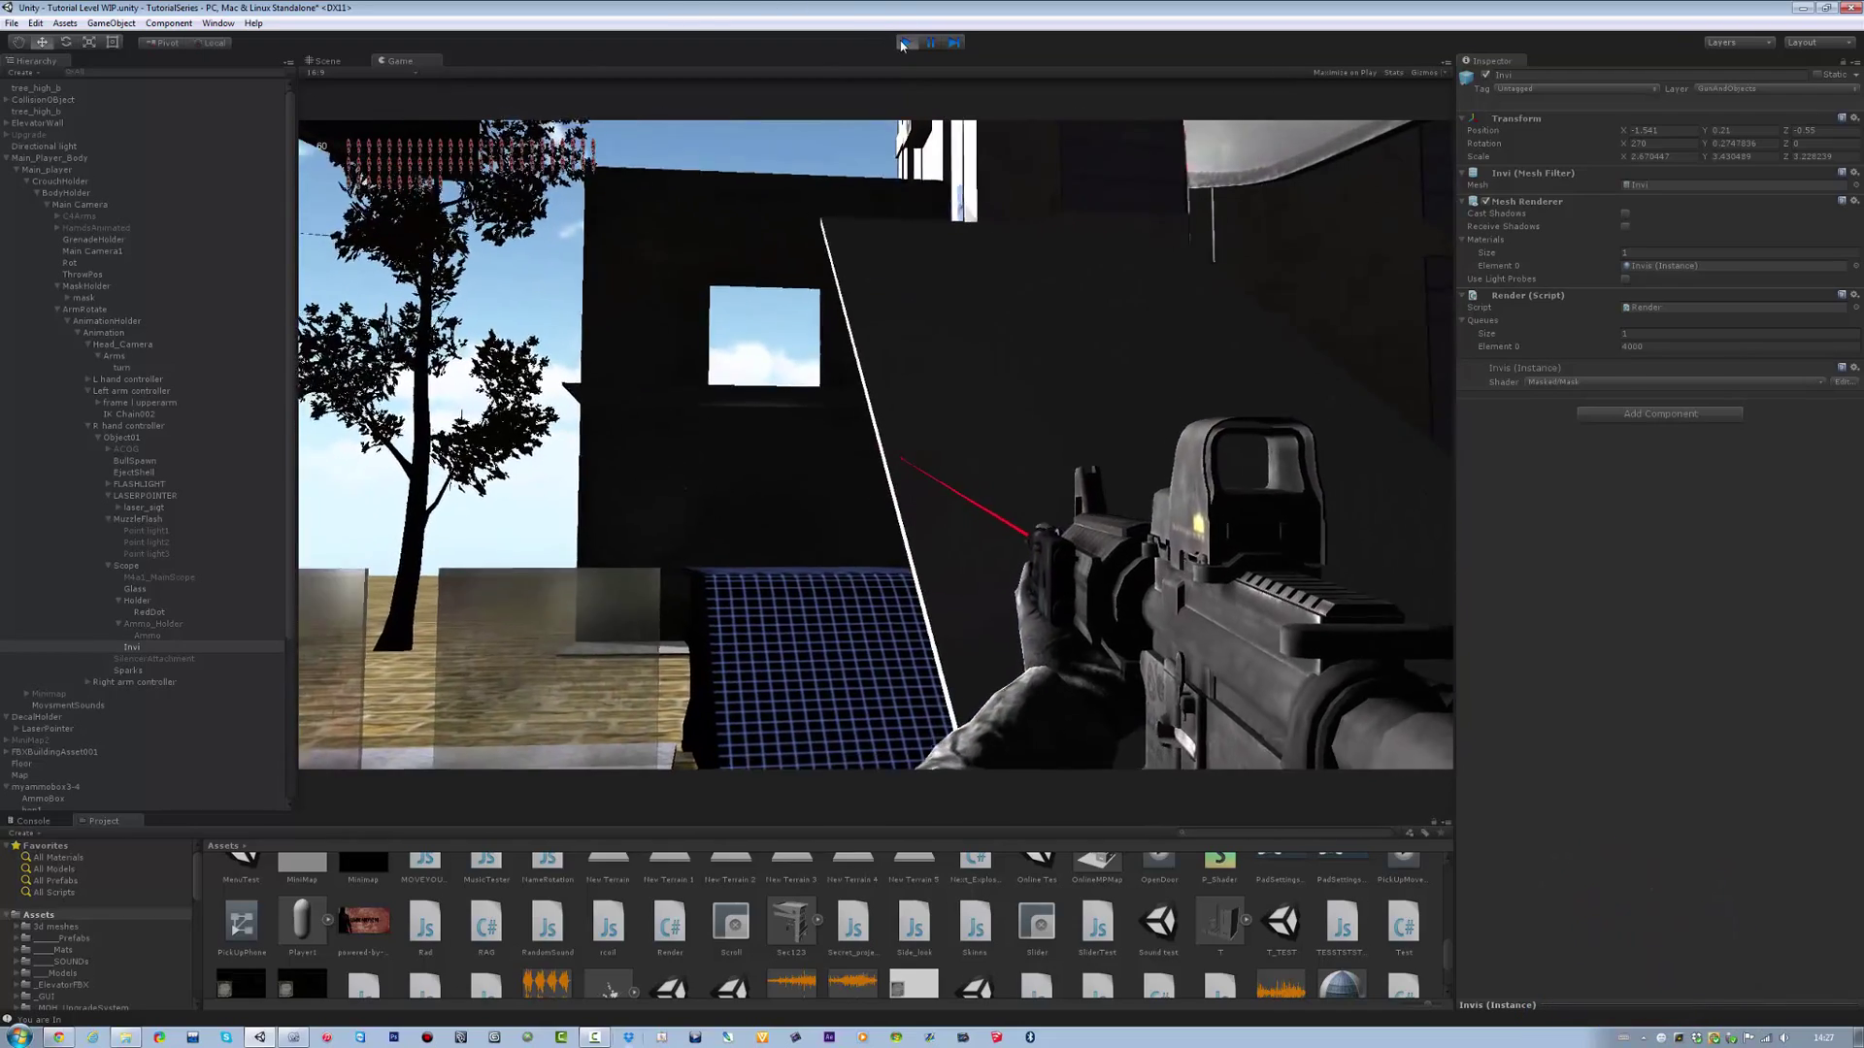